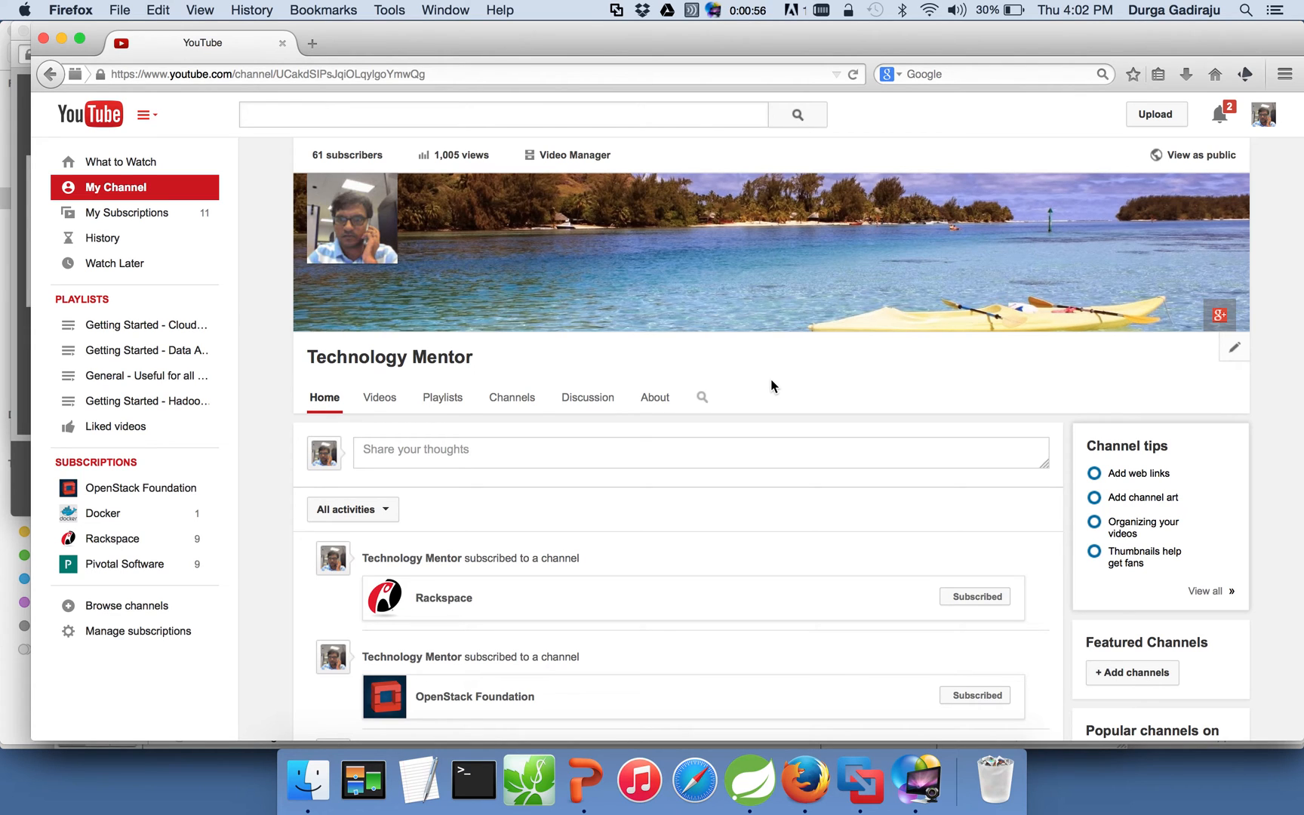
pyautogui.moveTo(863, 782)
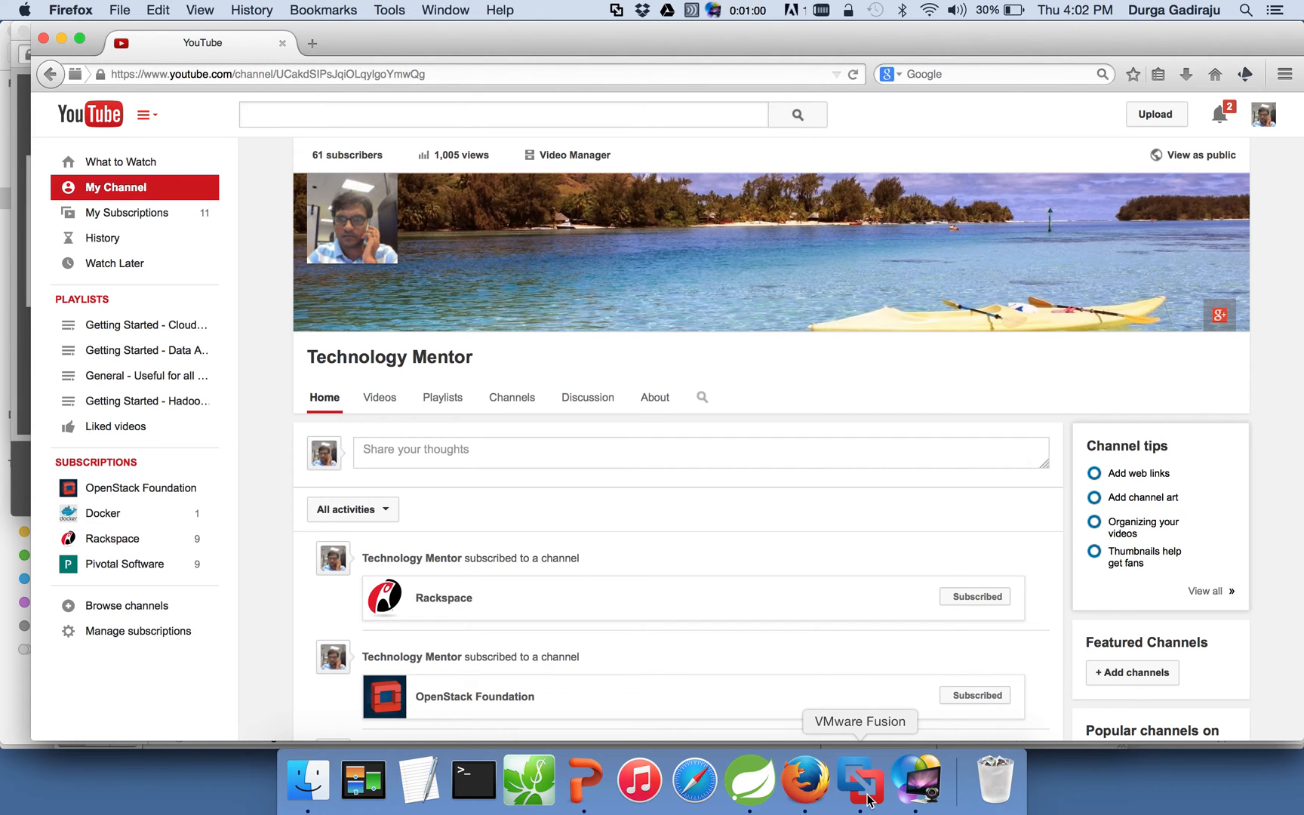
# - Bring the cloudera@quickstart terminal forward and scroll up to the completed MapReduce job log
pyautogui.click(862, 781)
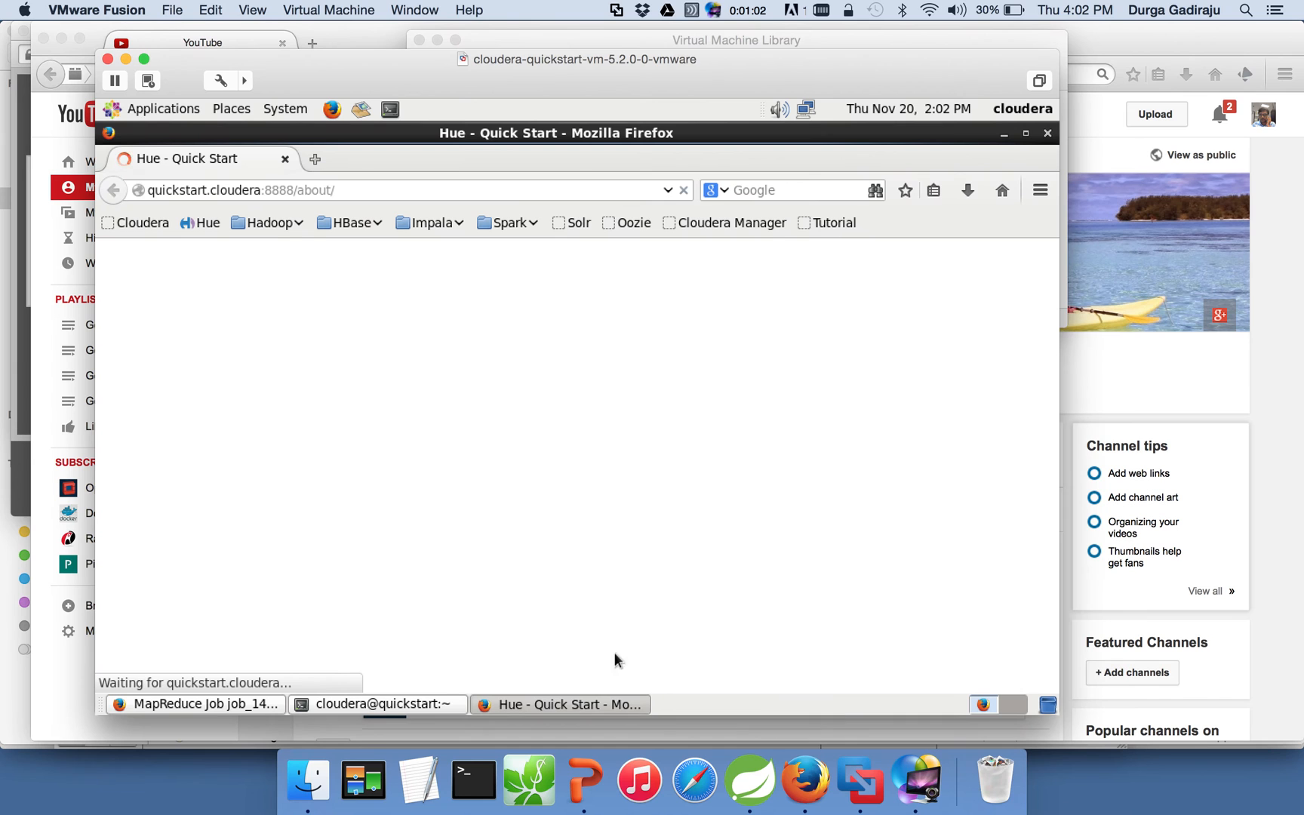
pyautogui.click(376, 703)
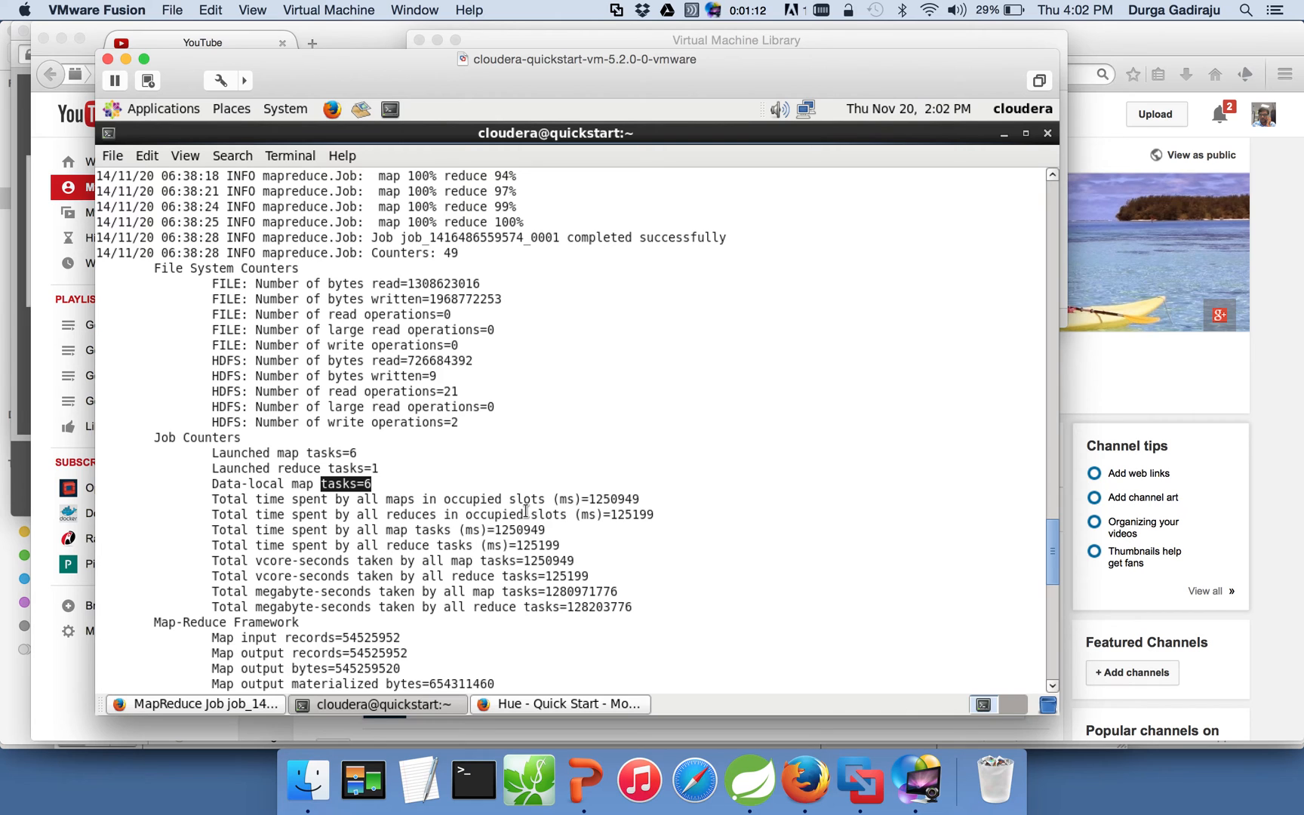
pyautogui.moveTo(603, 439)
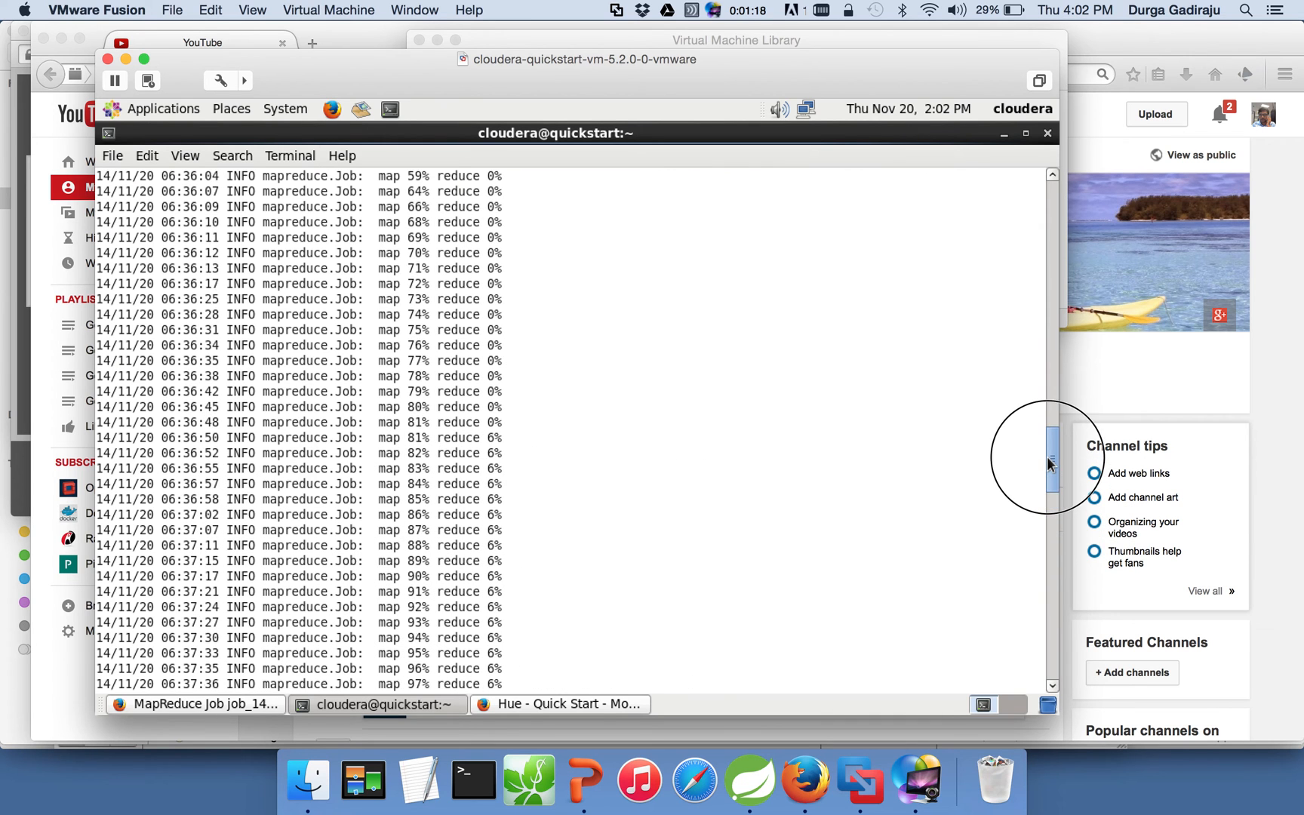
pyautogui.moveTo(1049, 464); pyautogui.dragTo(1049, 418)
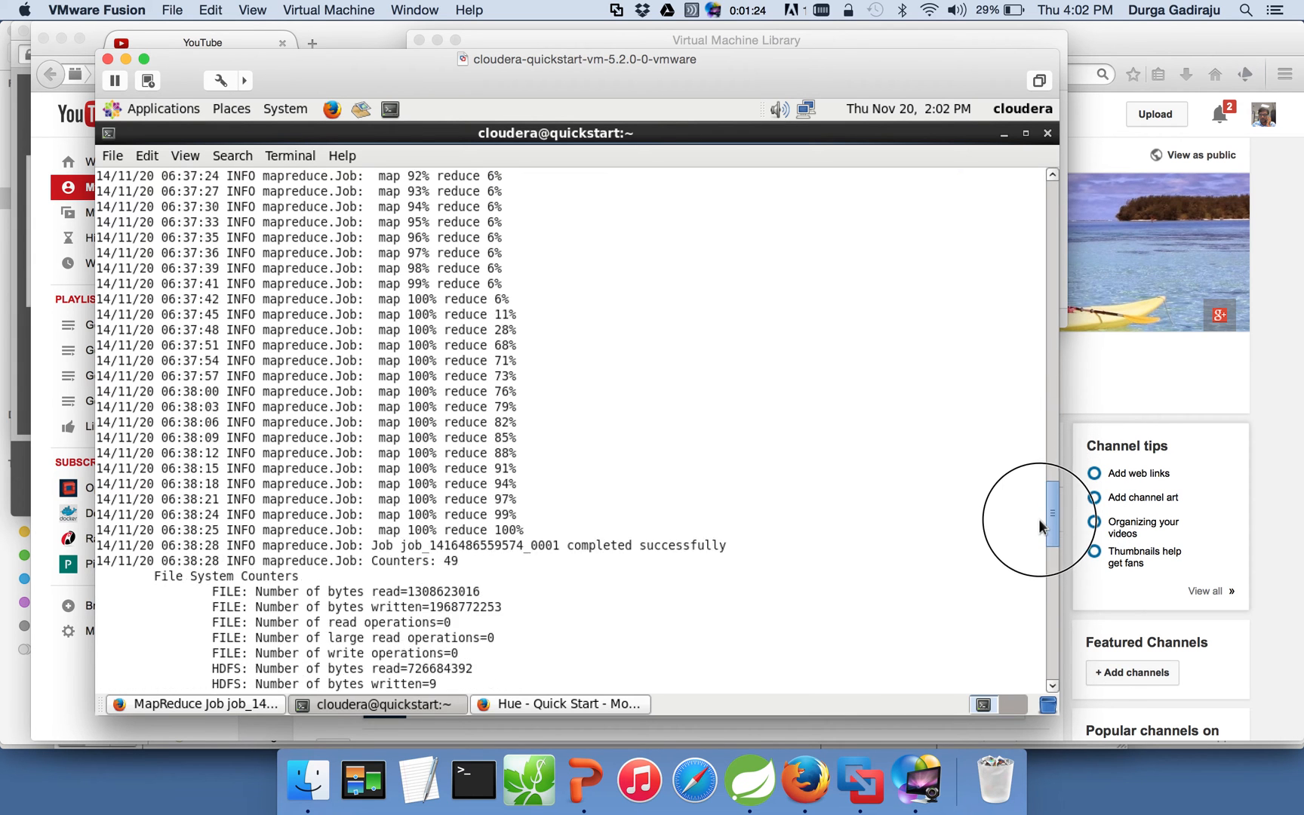
# - Scroll the terminal down to the Counters: 49 section with File System and Job Counters
pyautogui.scroll(-3)
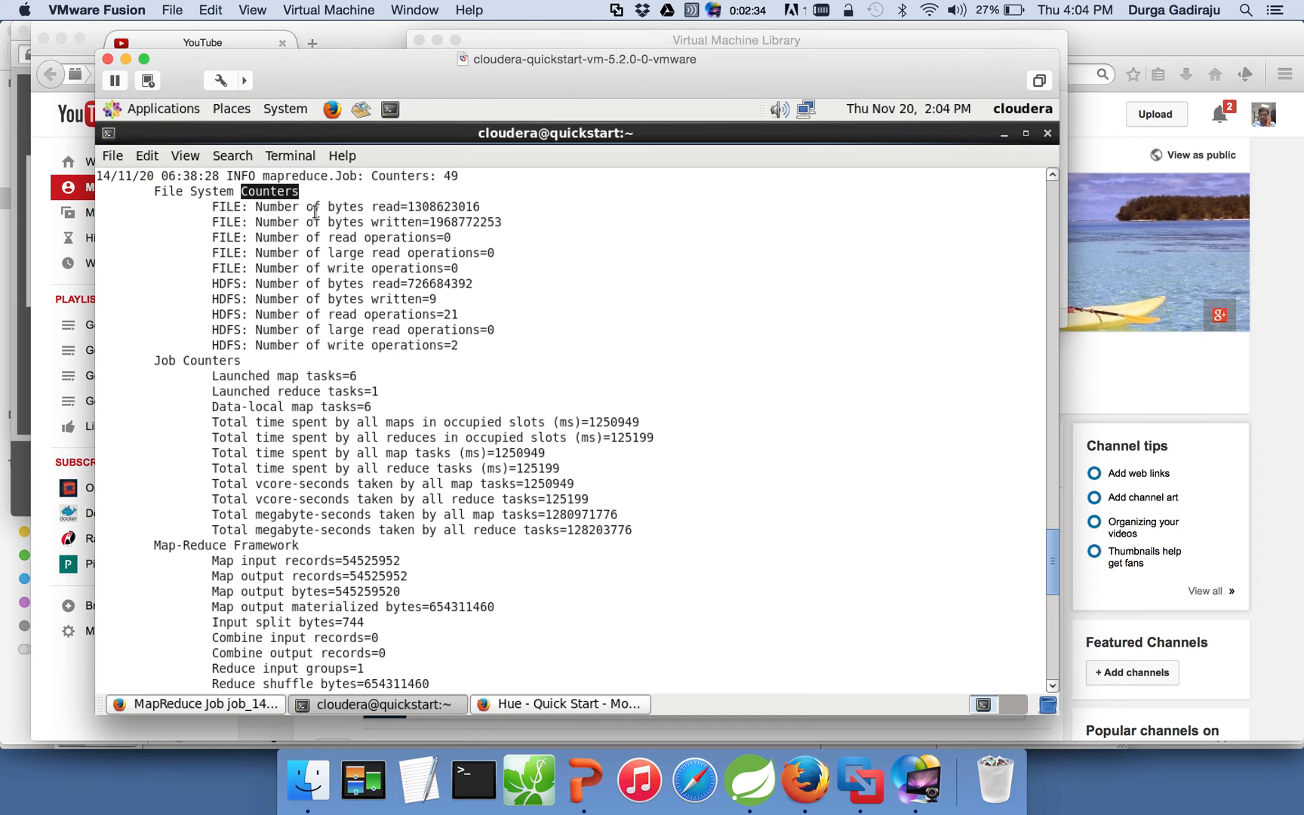
pyautogui.moveTo(350, 219)
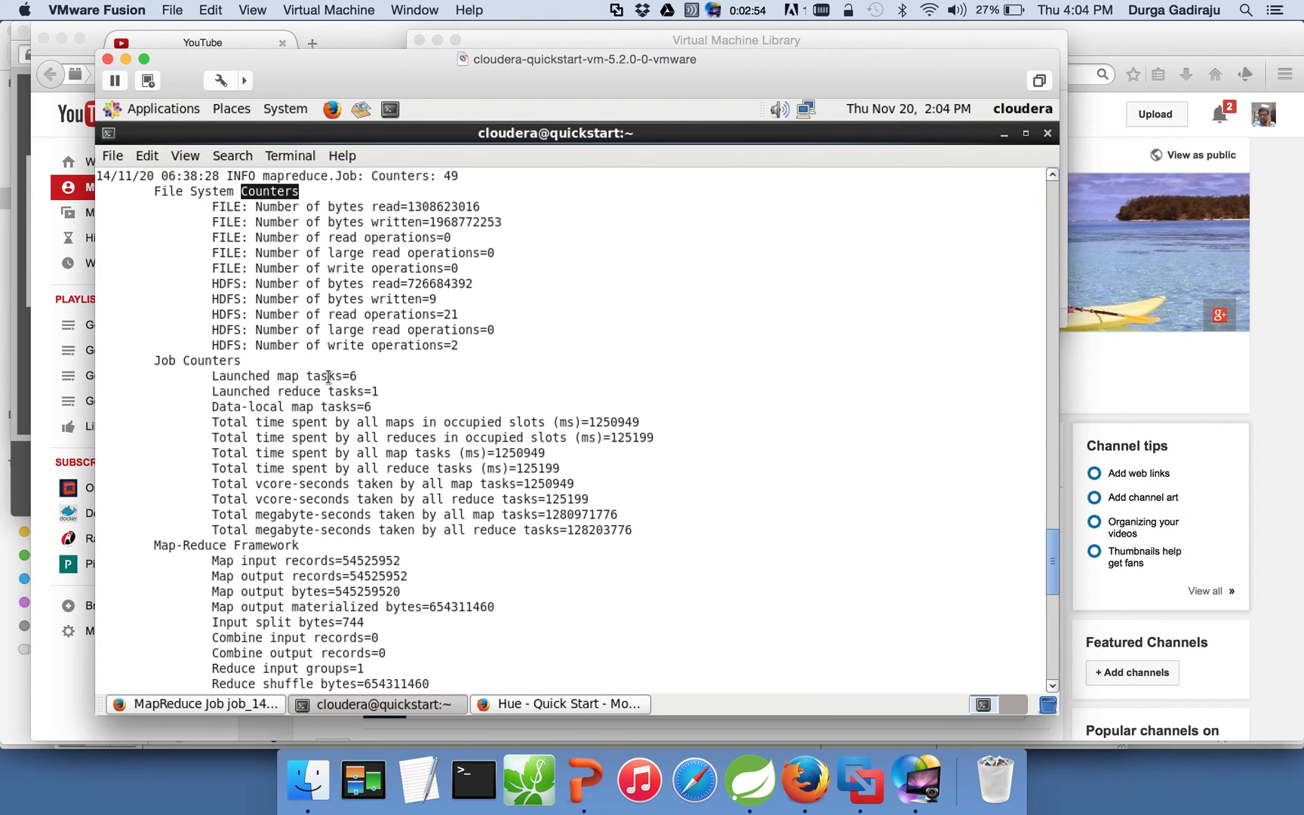
pyautogui.doubleClick(331, 376)
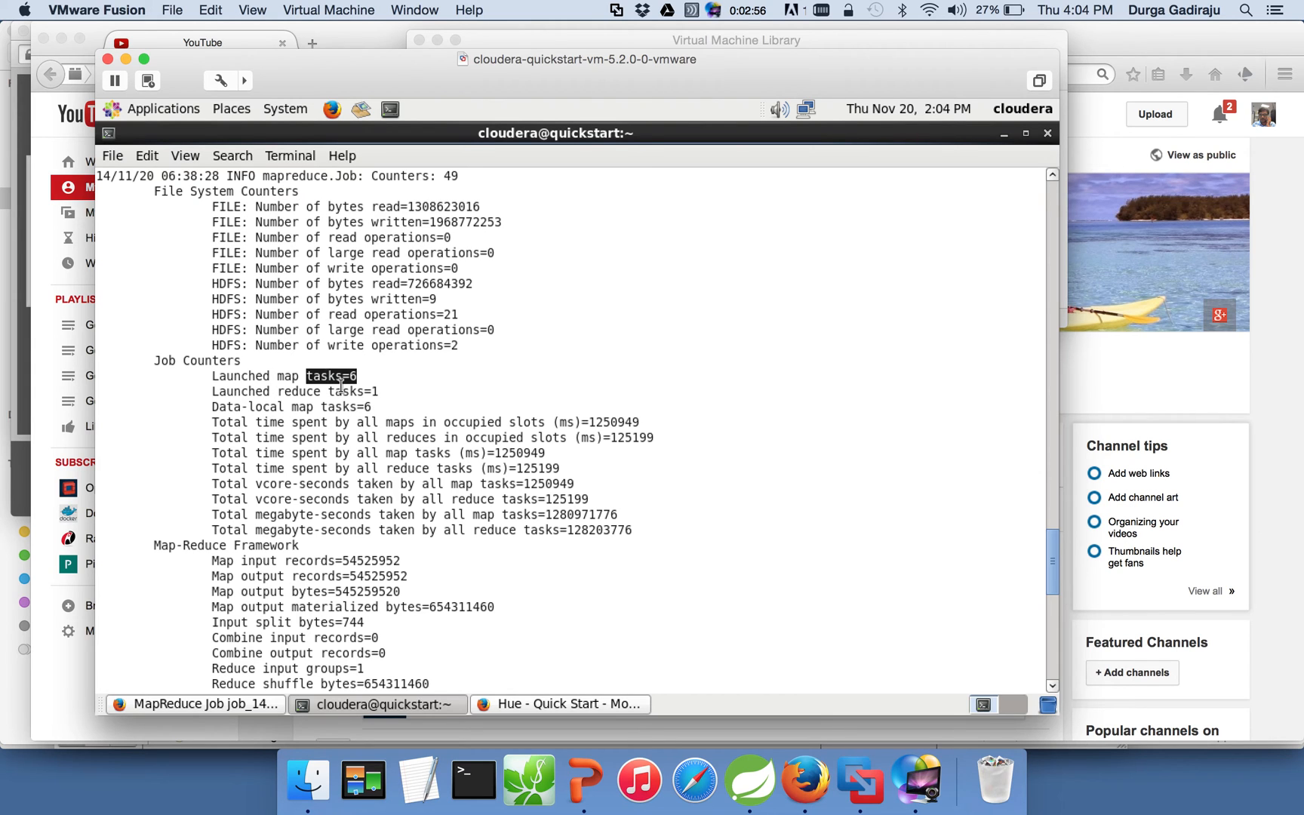
pyautogui.doubleClick(353, 392)
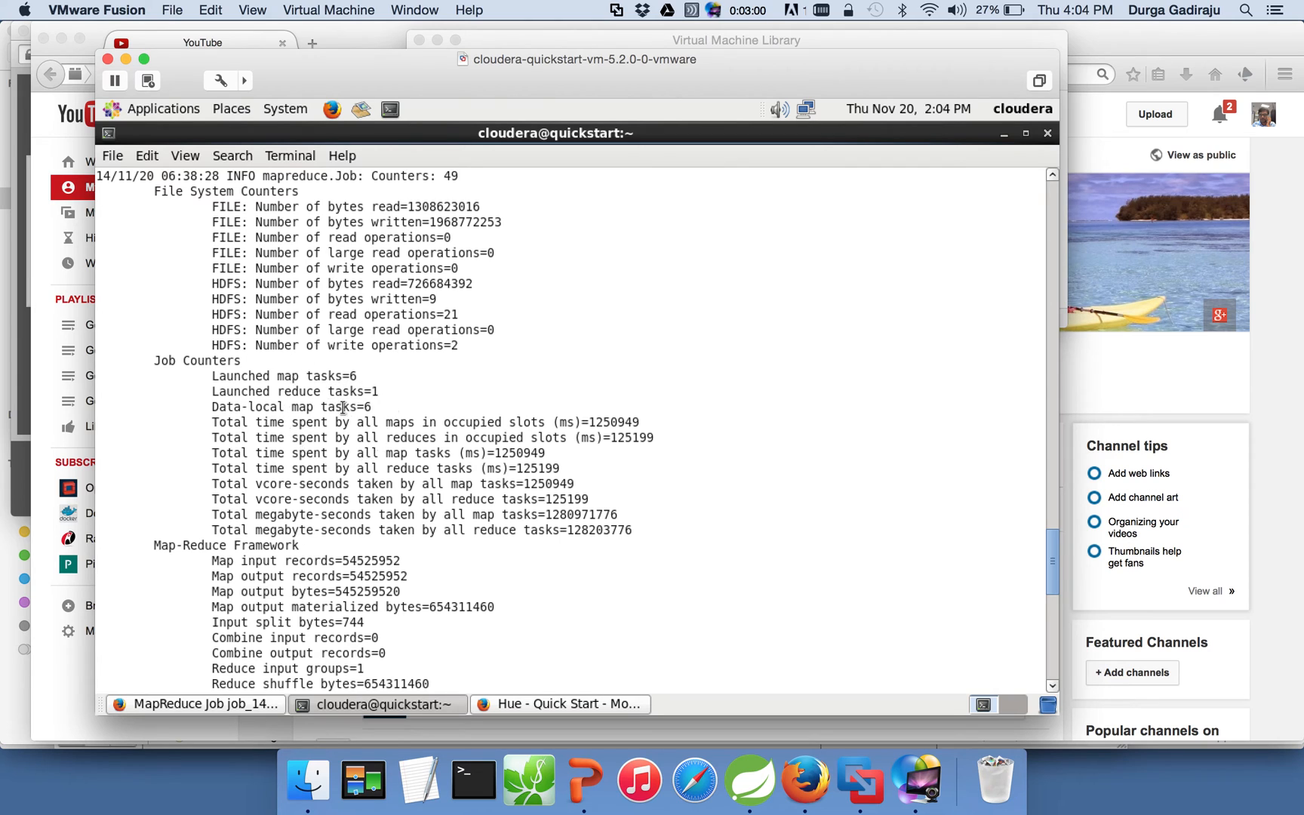
pyautogui.doubleClick(344, 407)
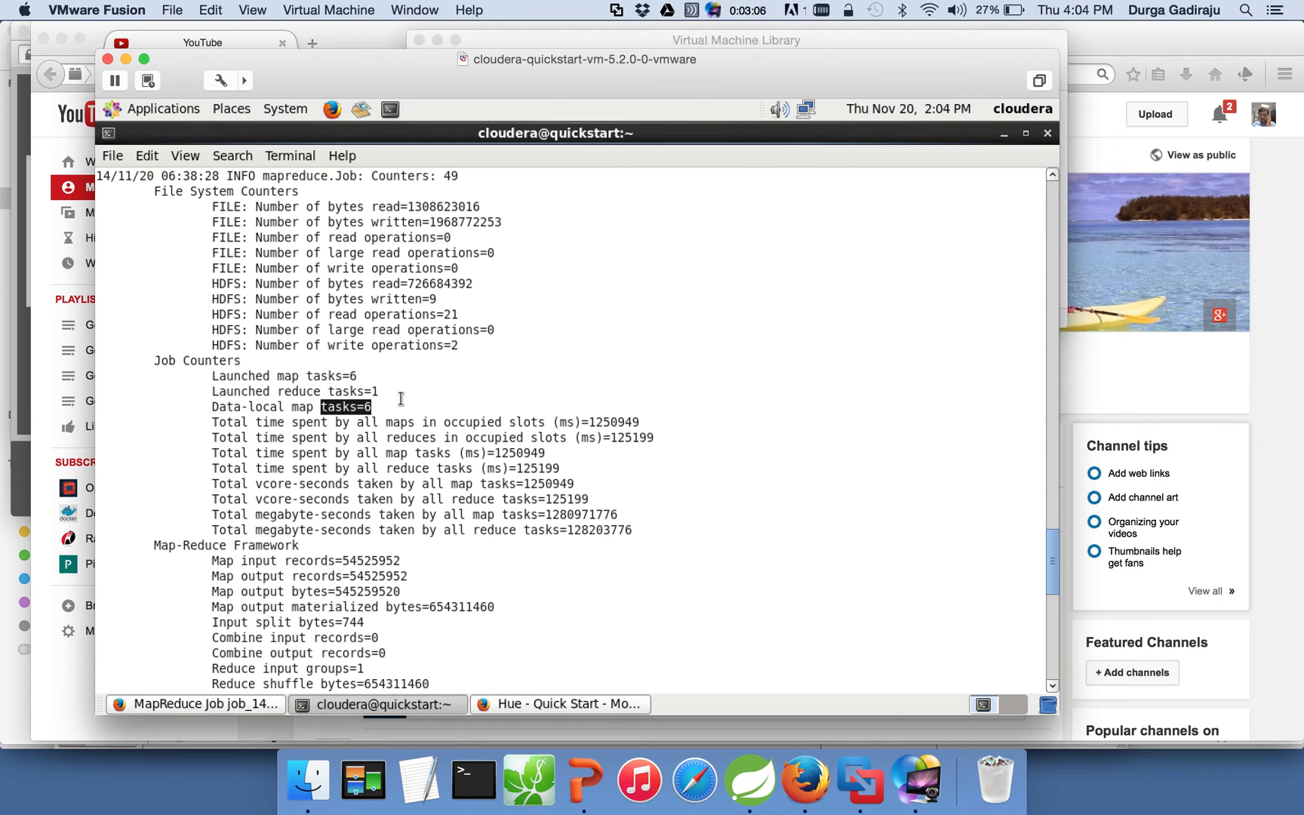
# - Return to the Hue Quick Start window and open the Hadoop > HDFS NameNode bookmark
pyautogui.click(560, 703)
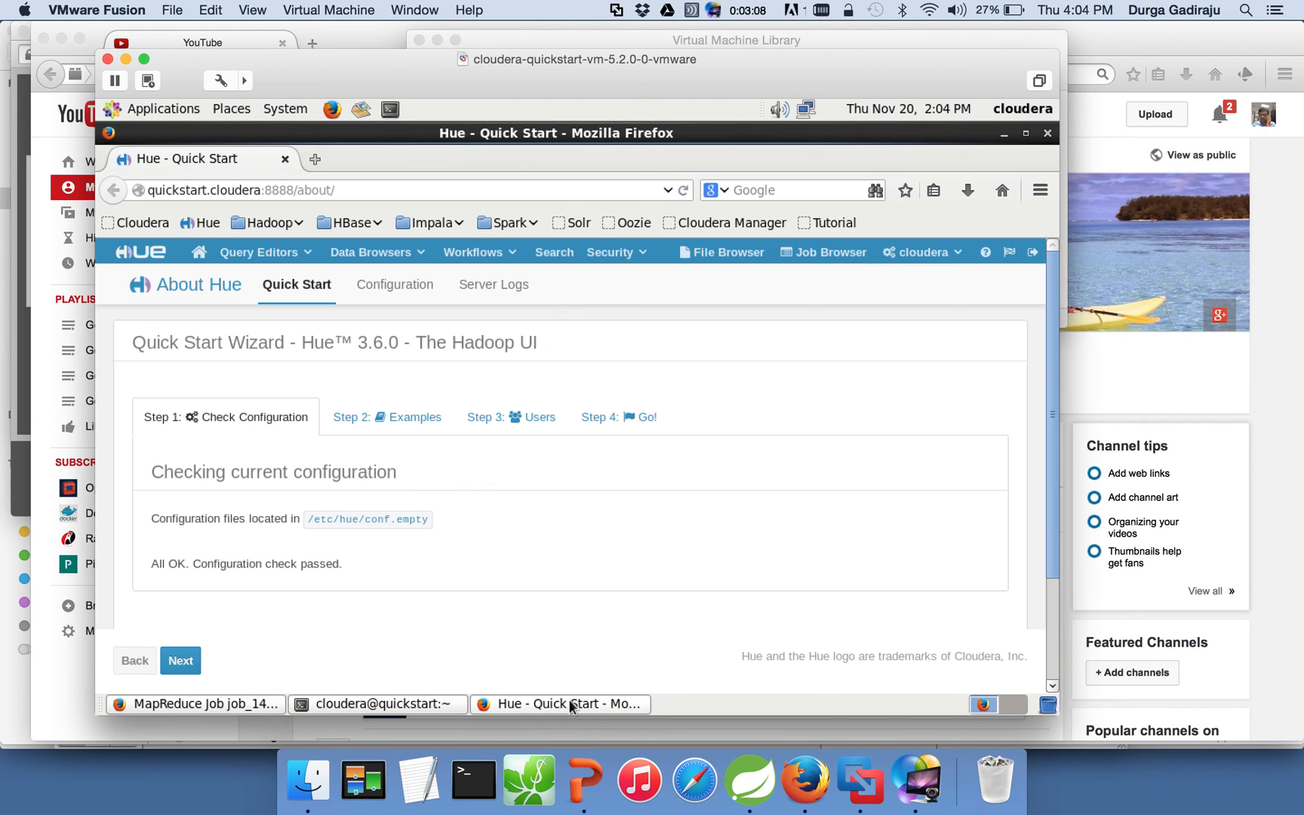
pyautogui.moveTo(473, 252)
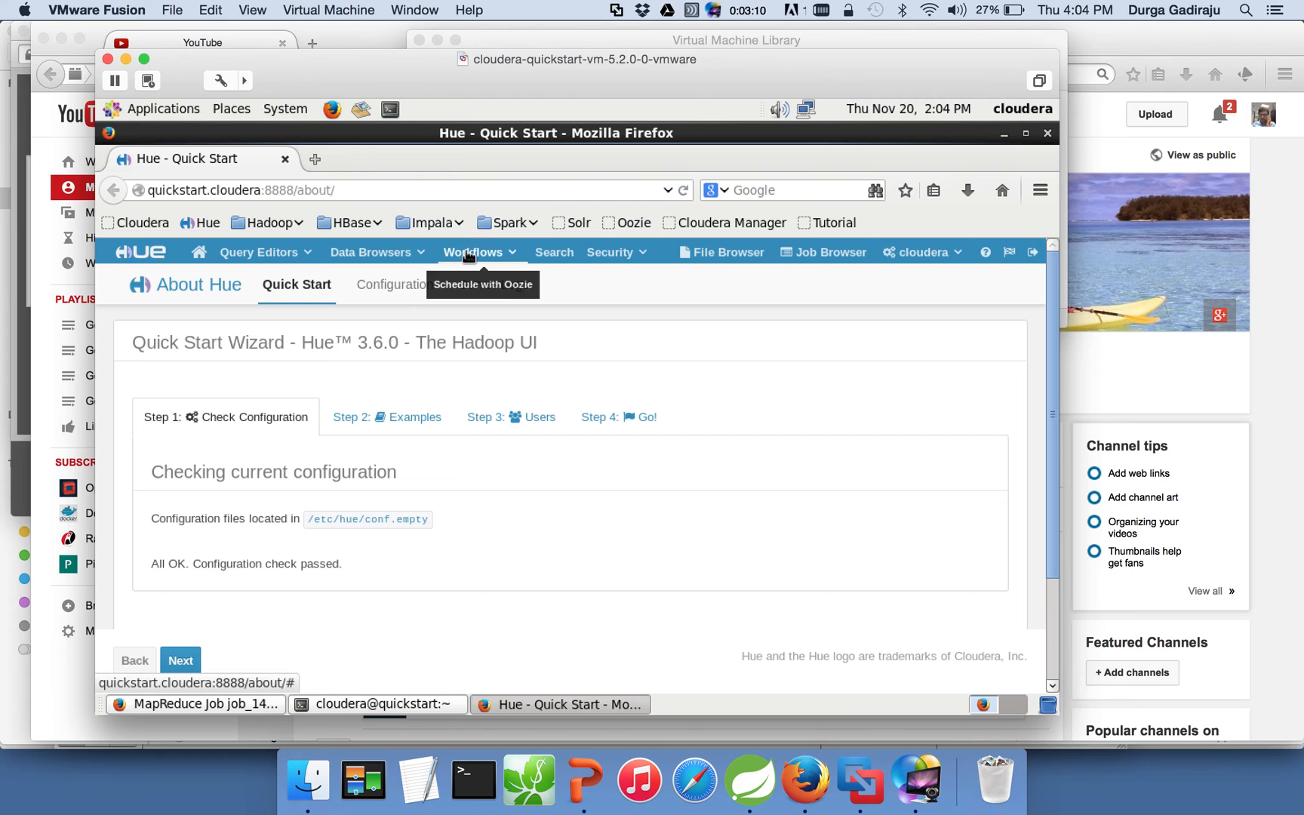
pyautogui.click(616, 253)
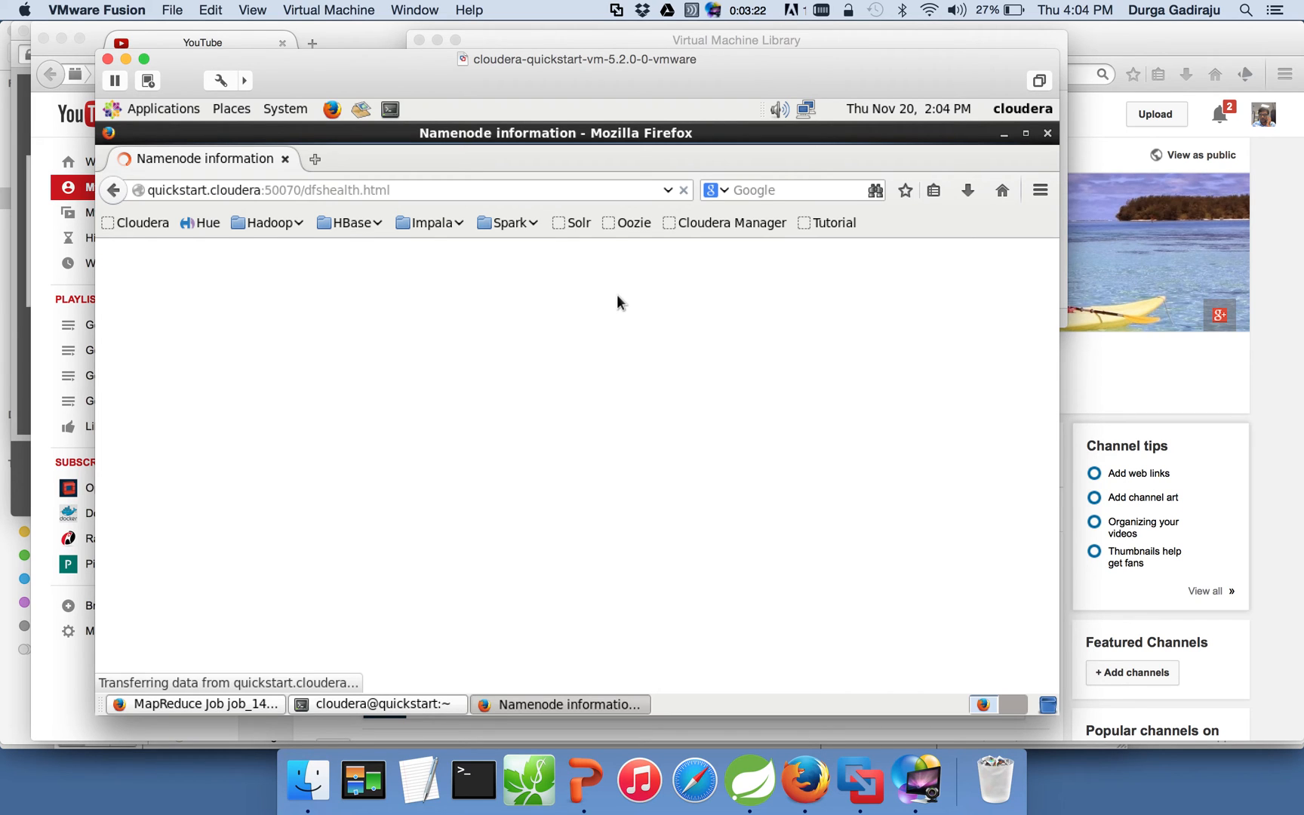
pyautogui.moveTo(434, 563)
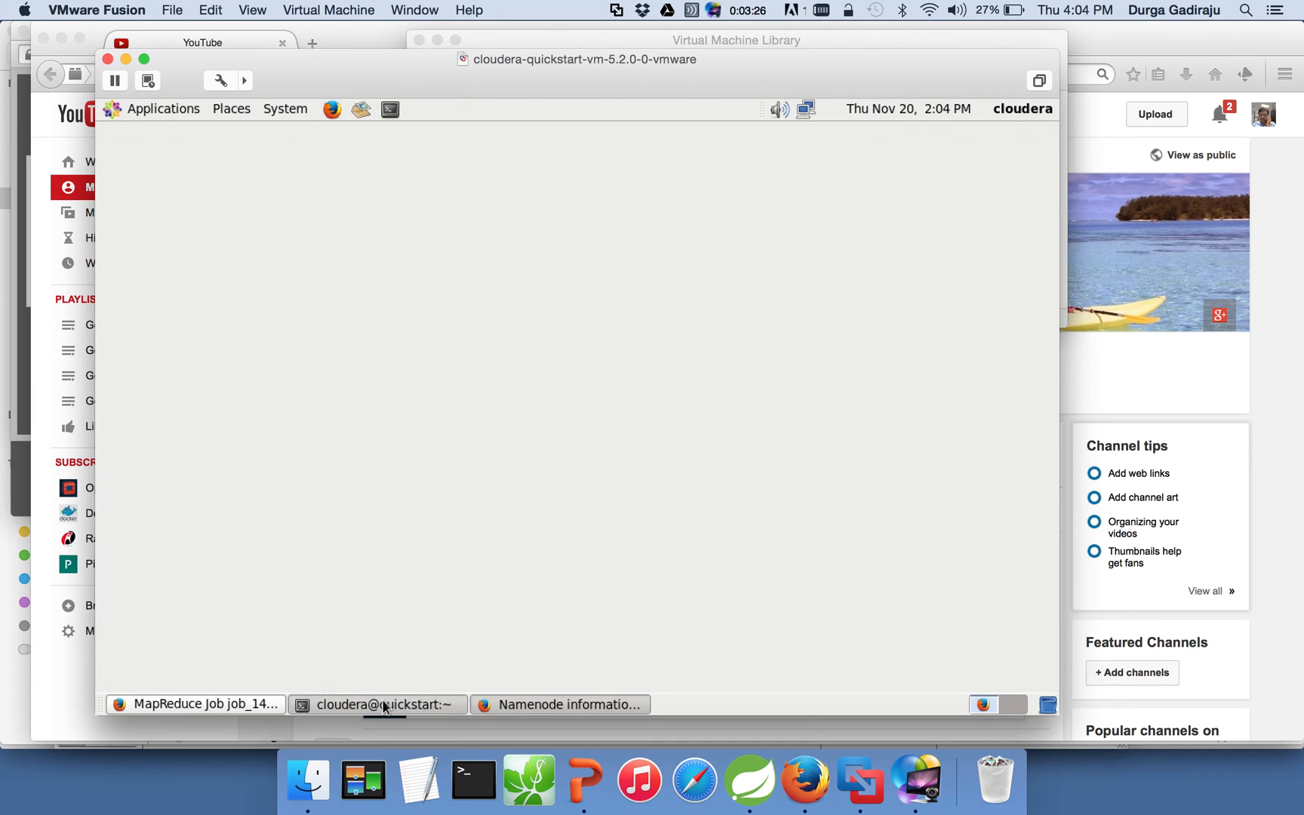
# - Browse the HDFS file system through Utilities into user, then cloudera
pyautogui.click(560, 704)
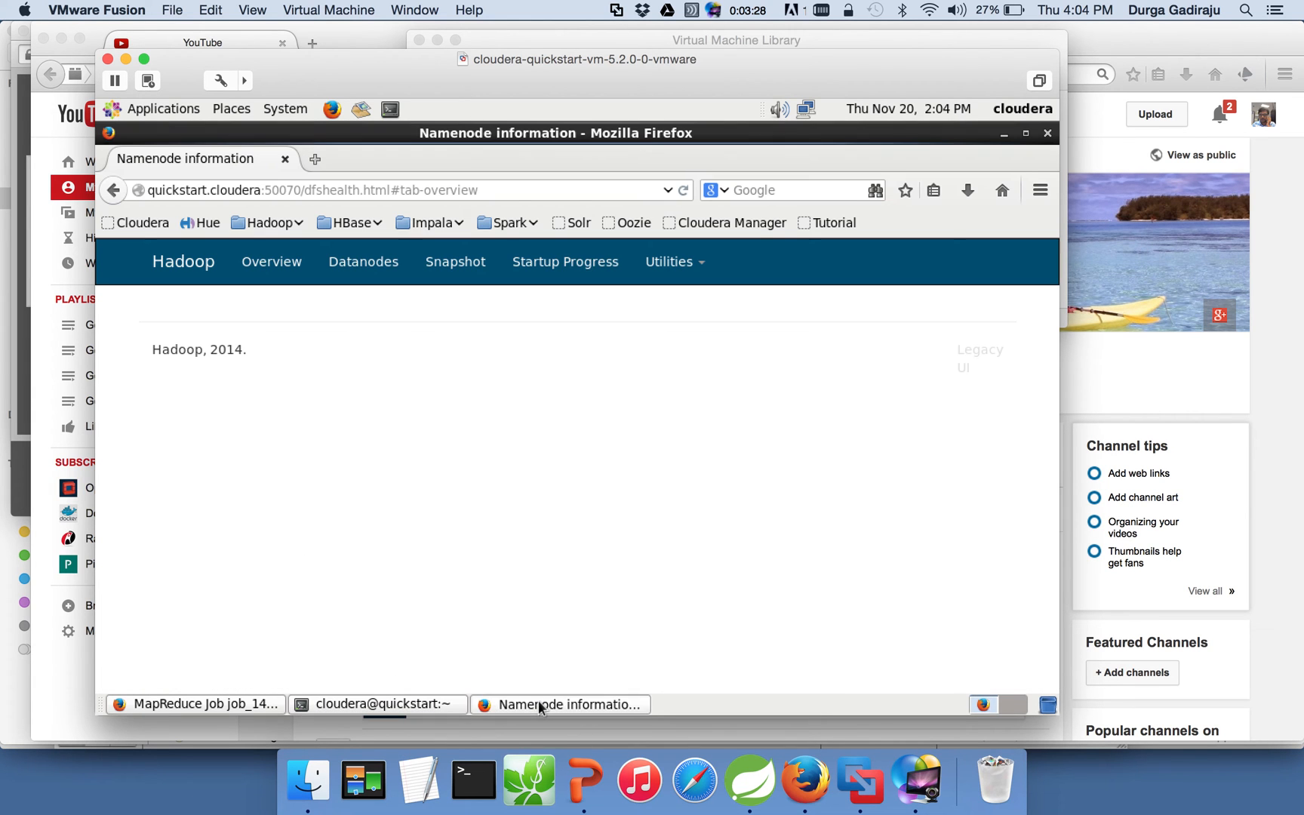
pyautogui.moveTo(675, 266)
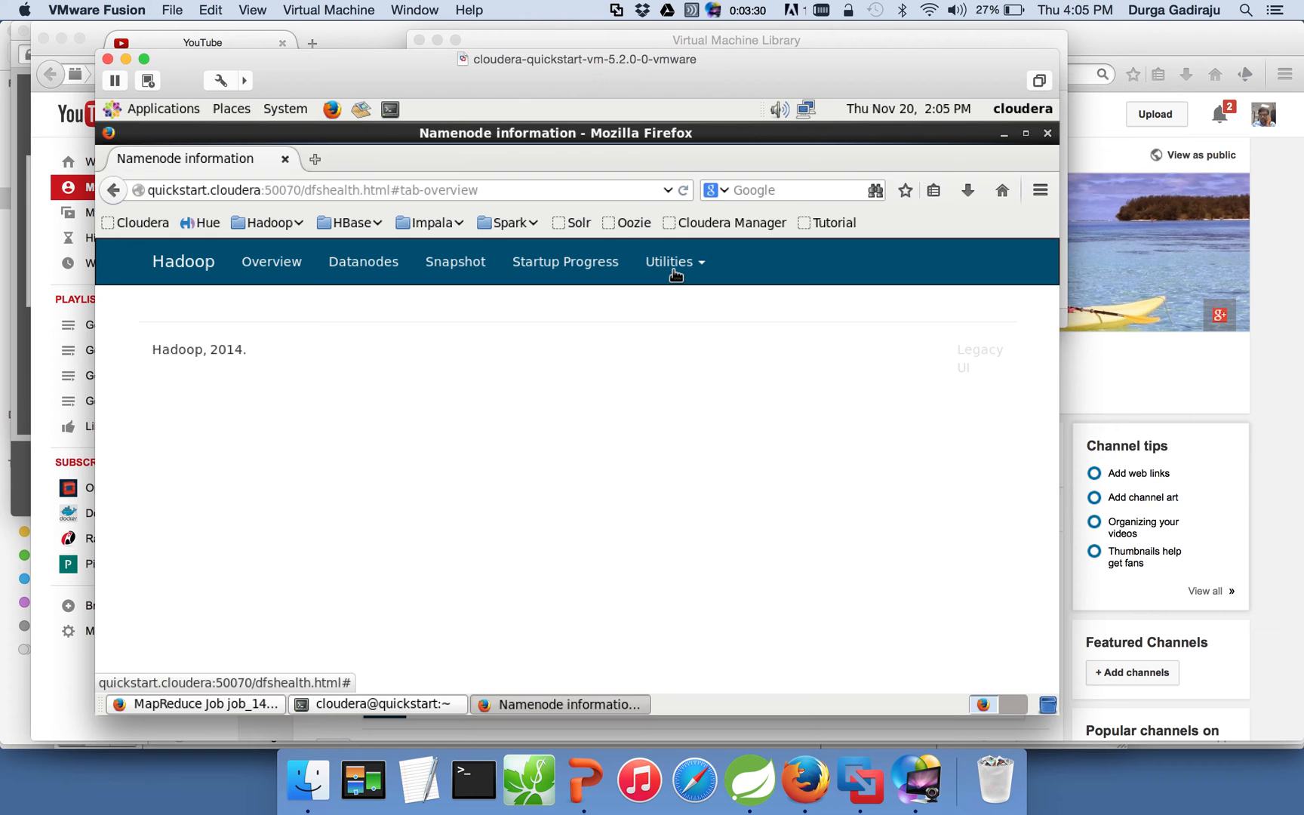
pyautogui.click(669, 261)
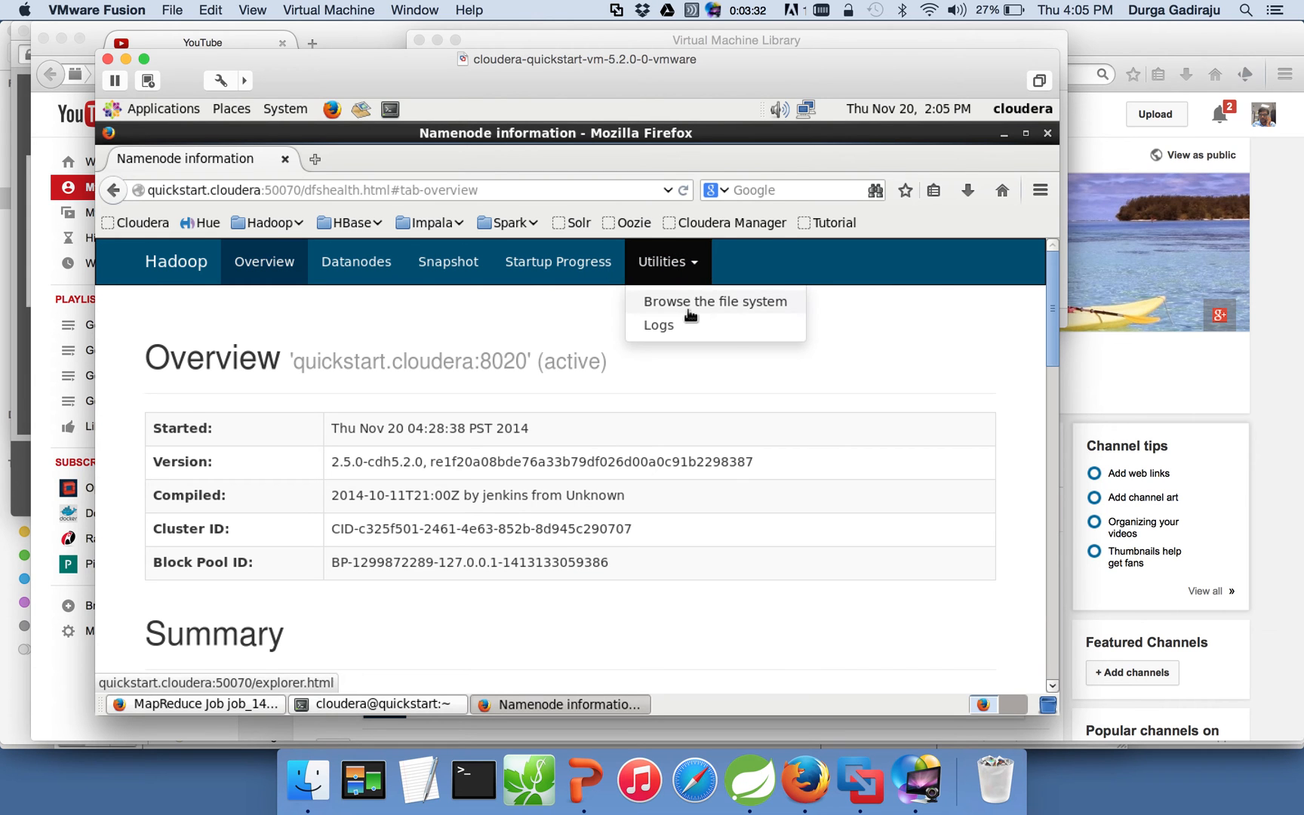
pyautogui.click(714, 301)
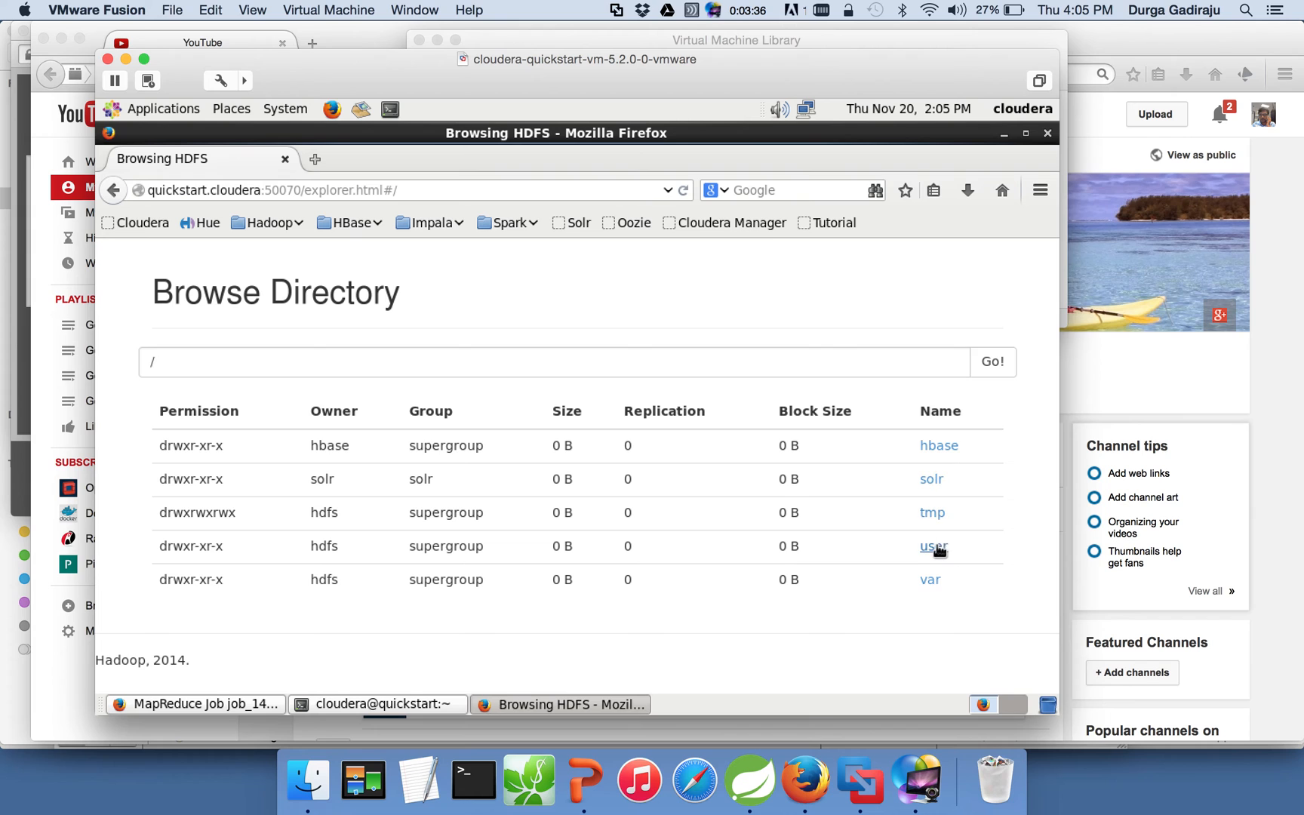
pyautogui.click(933, 547)
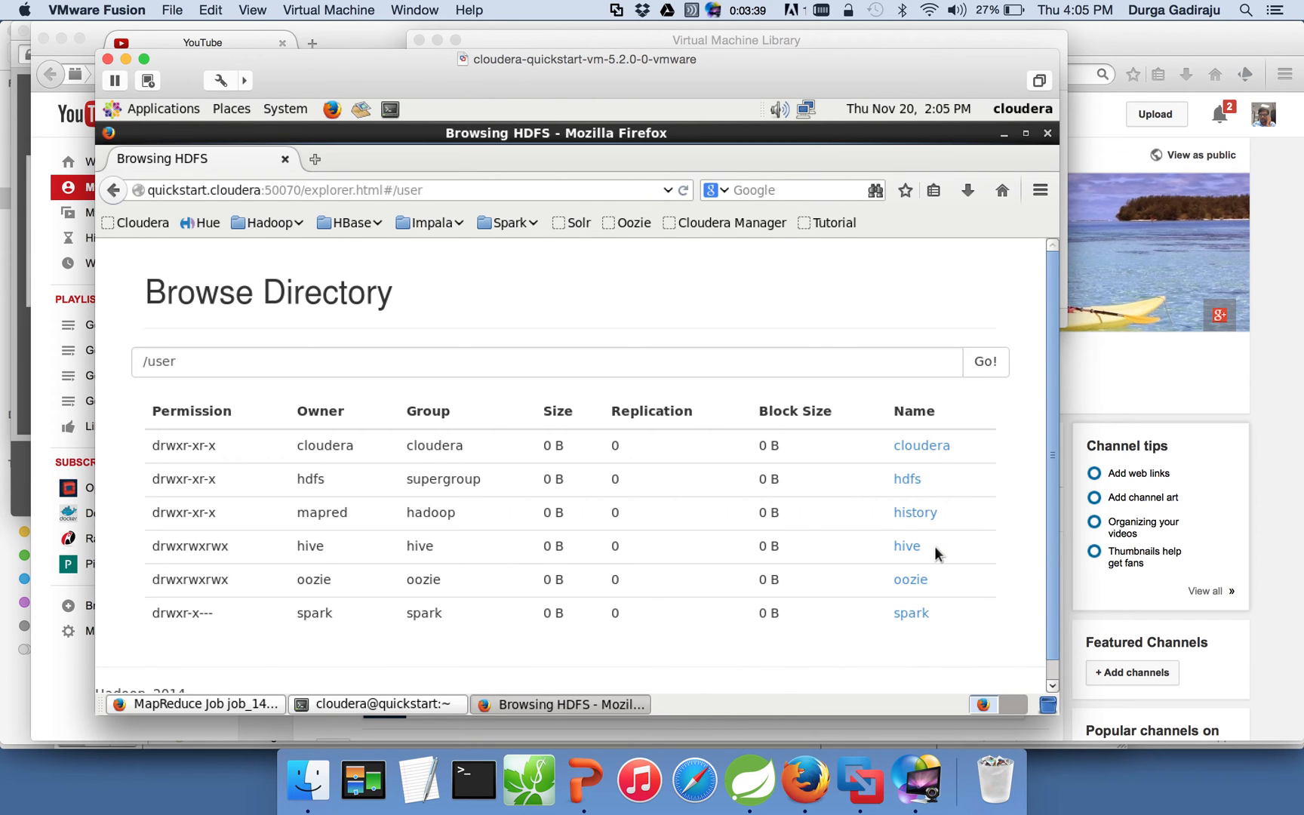
pyautogui.moveTo(906, 478)
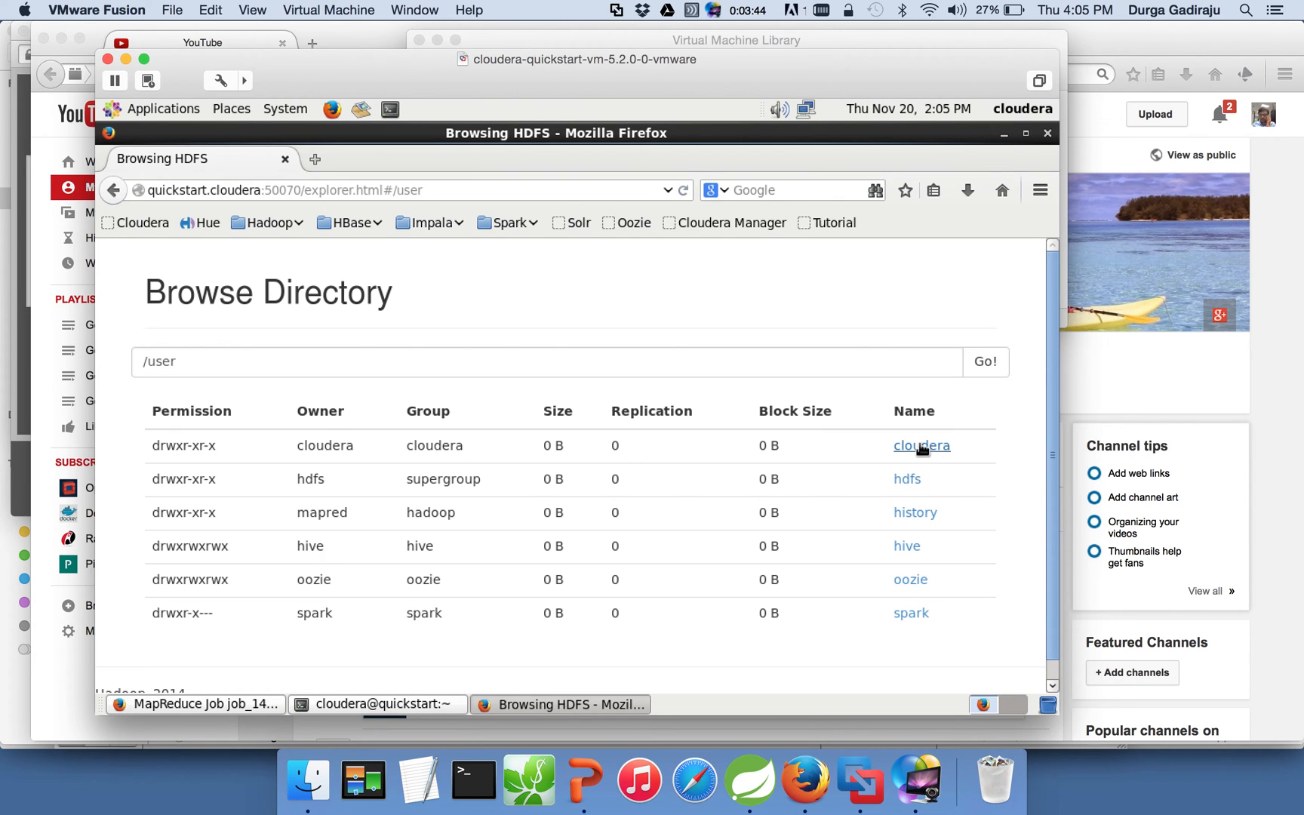
pyautogui.click(921, 446)
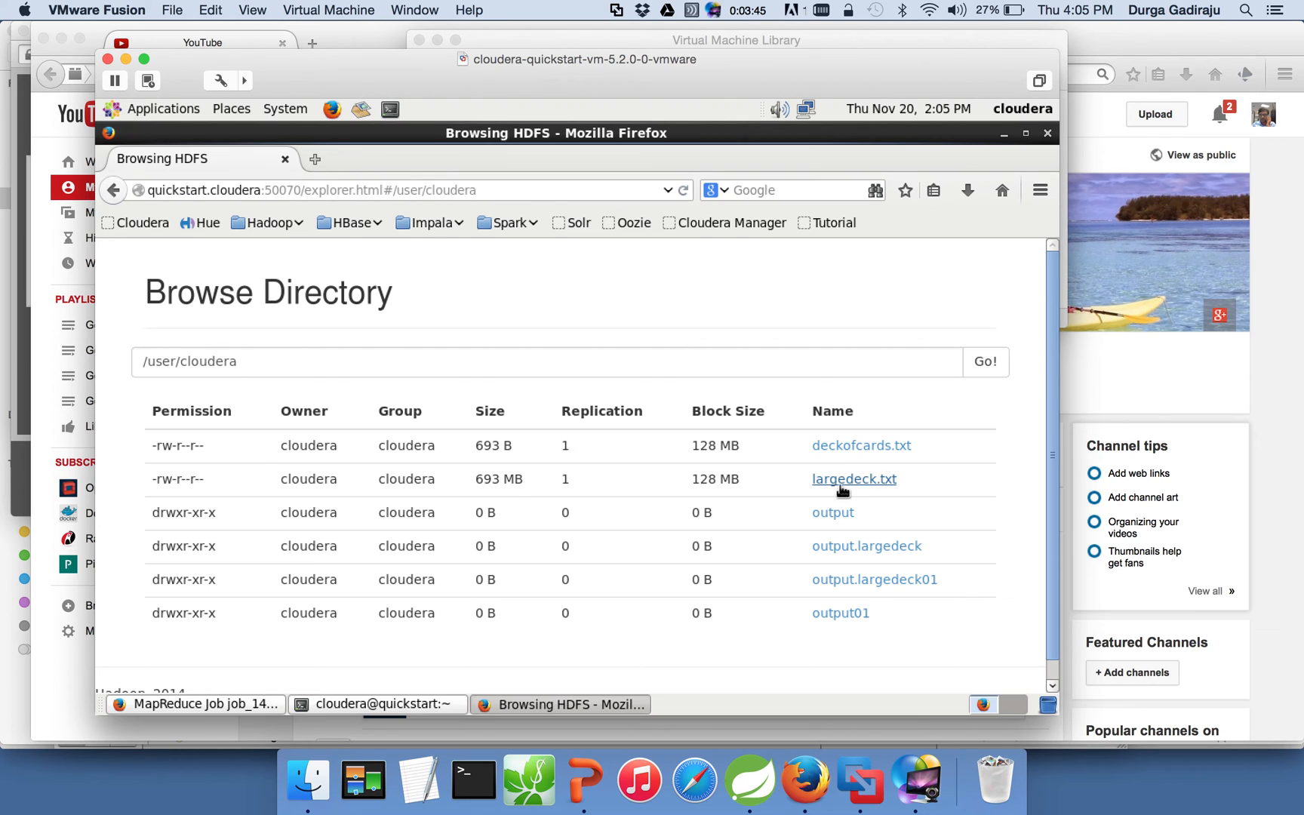
pyautogui.moveTo(526, 491)
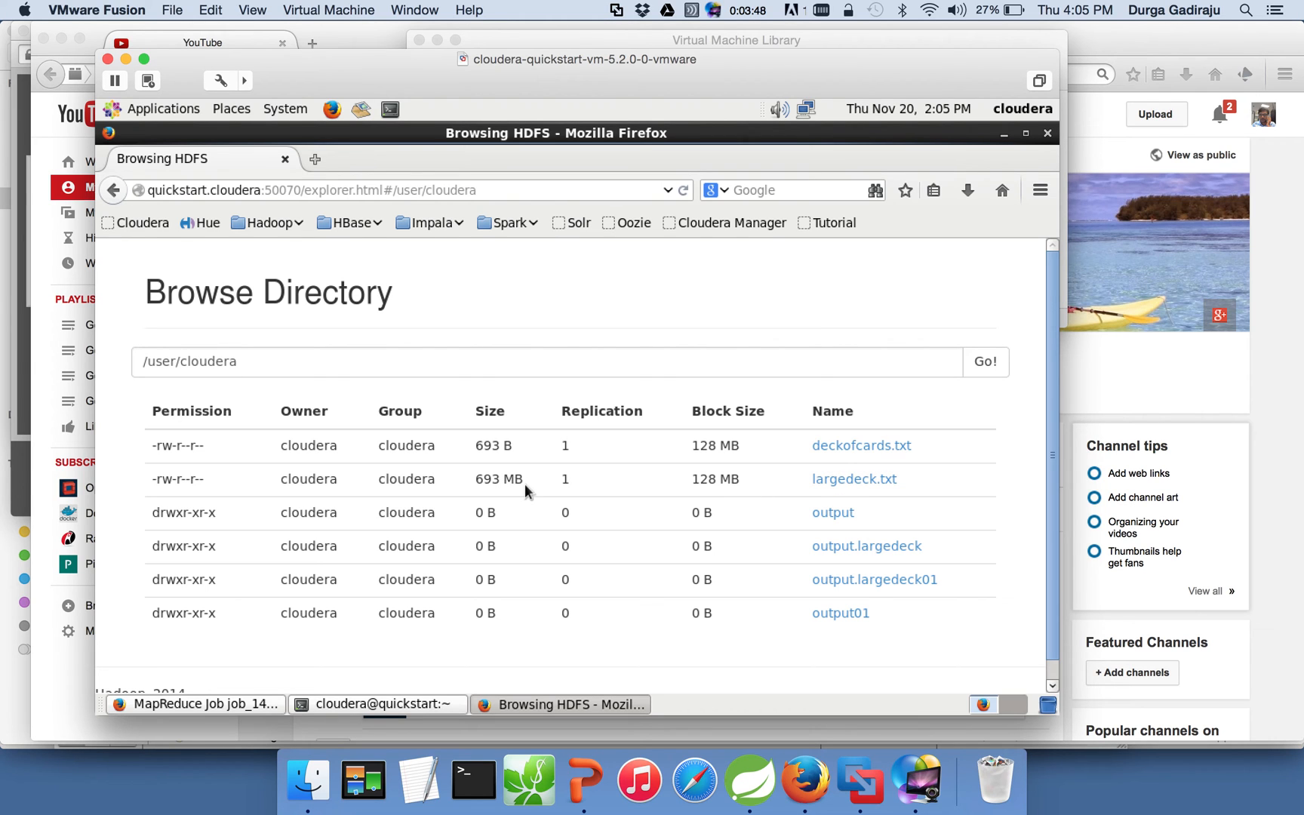
pyautogui.moveTo(764, 495)
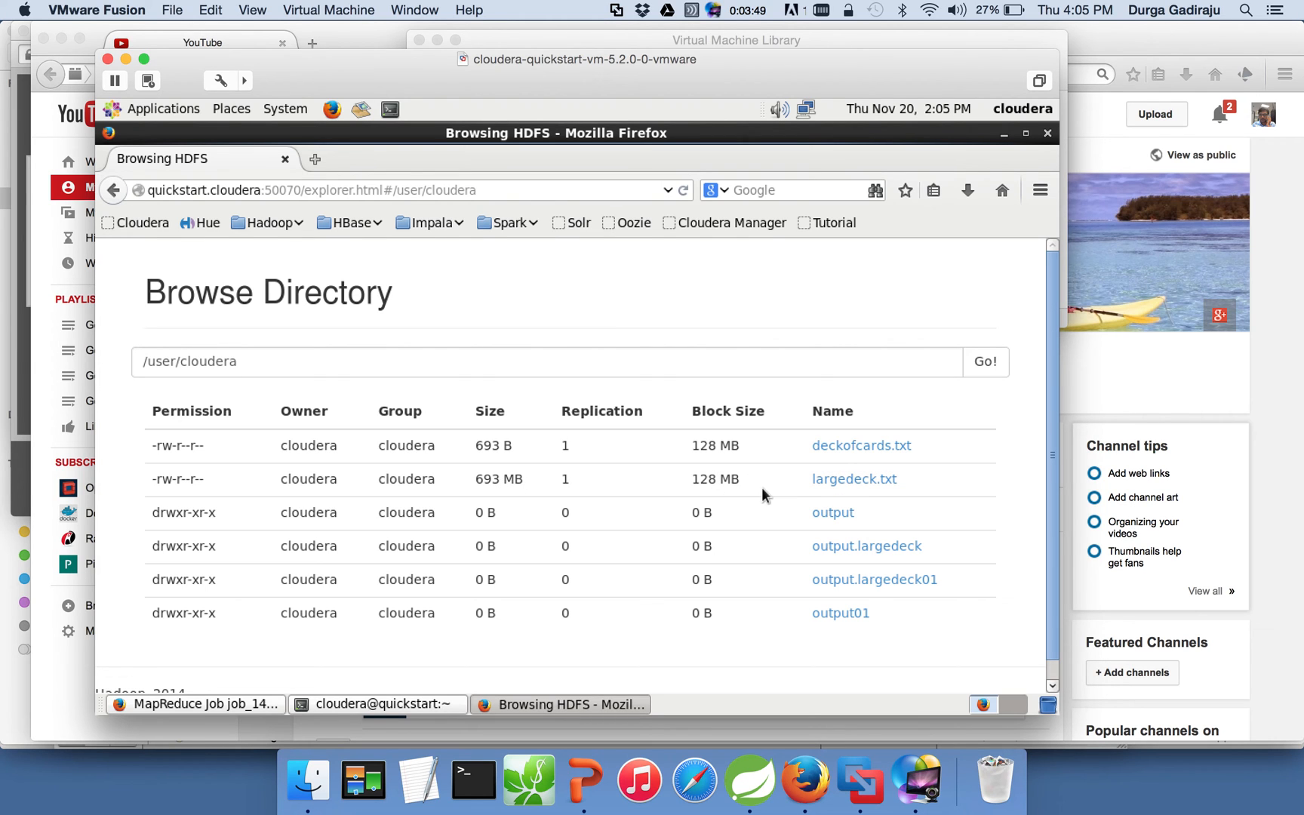
pyautogui.moveTo(818, 496)
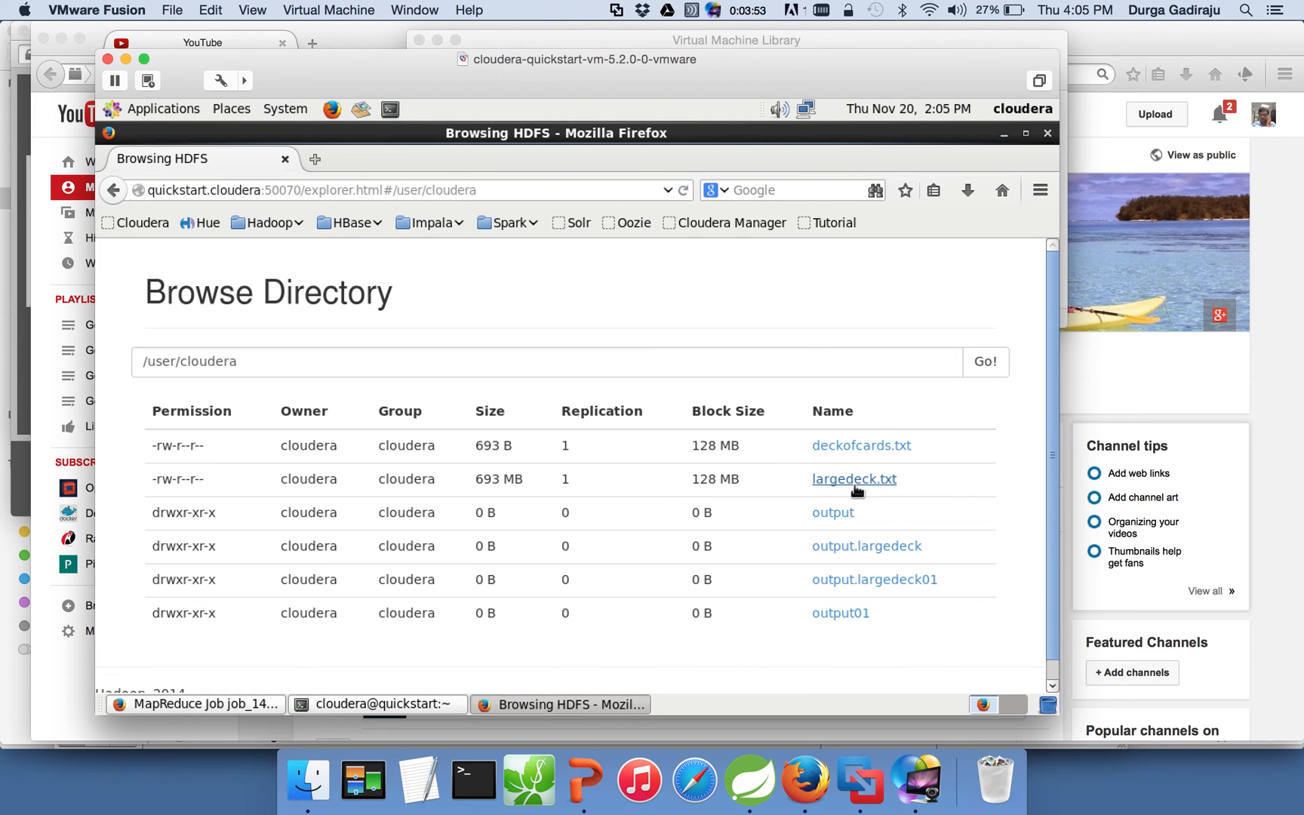
# - Open largedeck.txt's file information and select Block 0 from the block dropdown
pyautogui.click(854, 479)
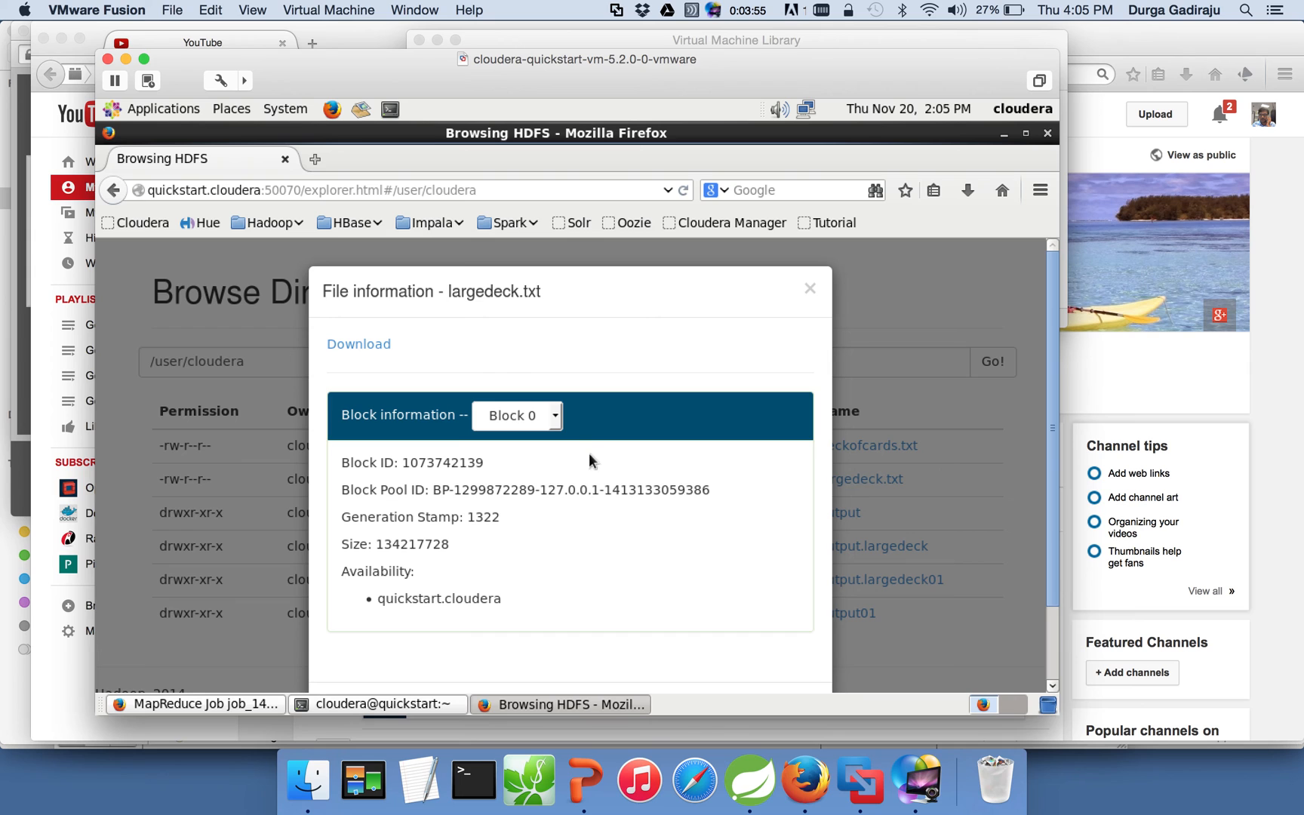
pyautogui.click(516, 416)
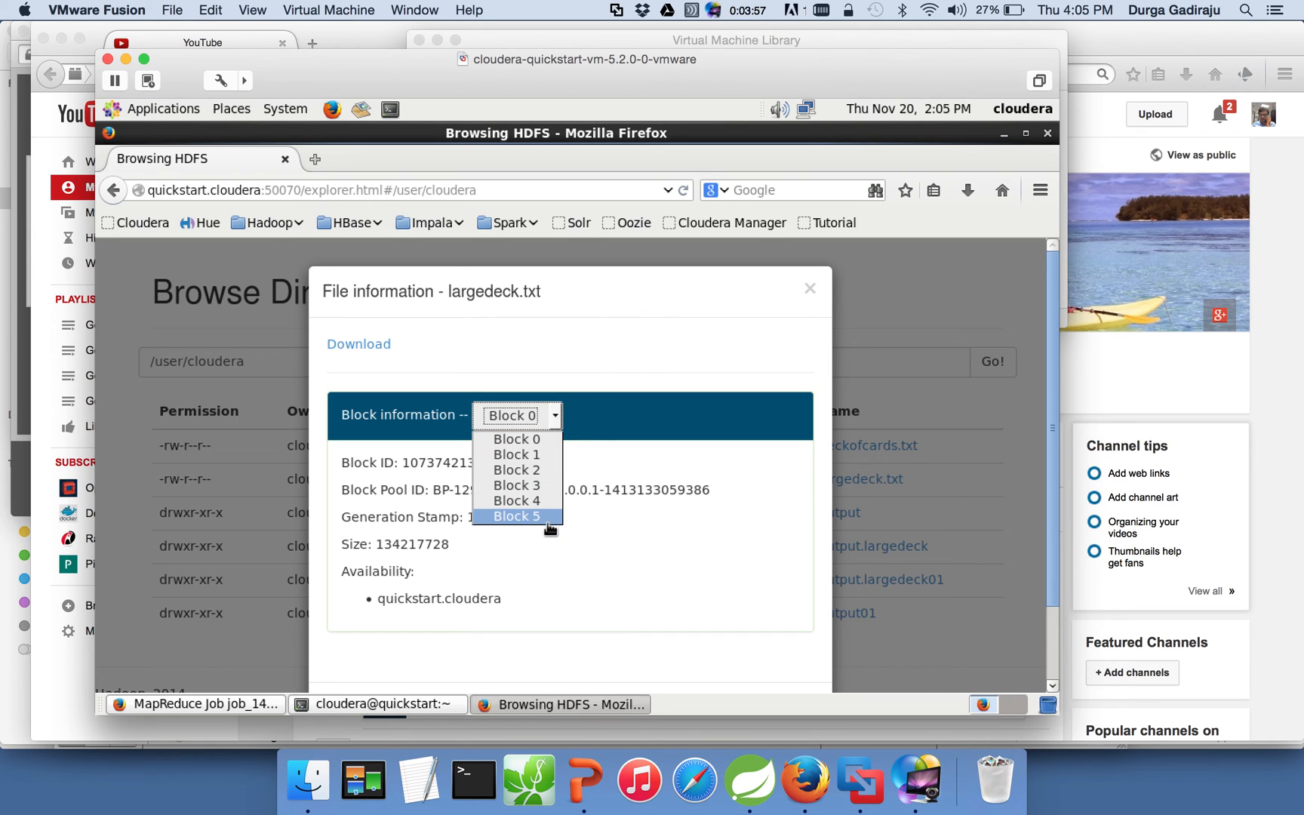
pyautogui.click(517, 415)
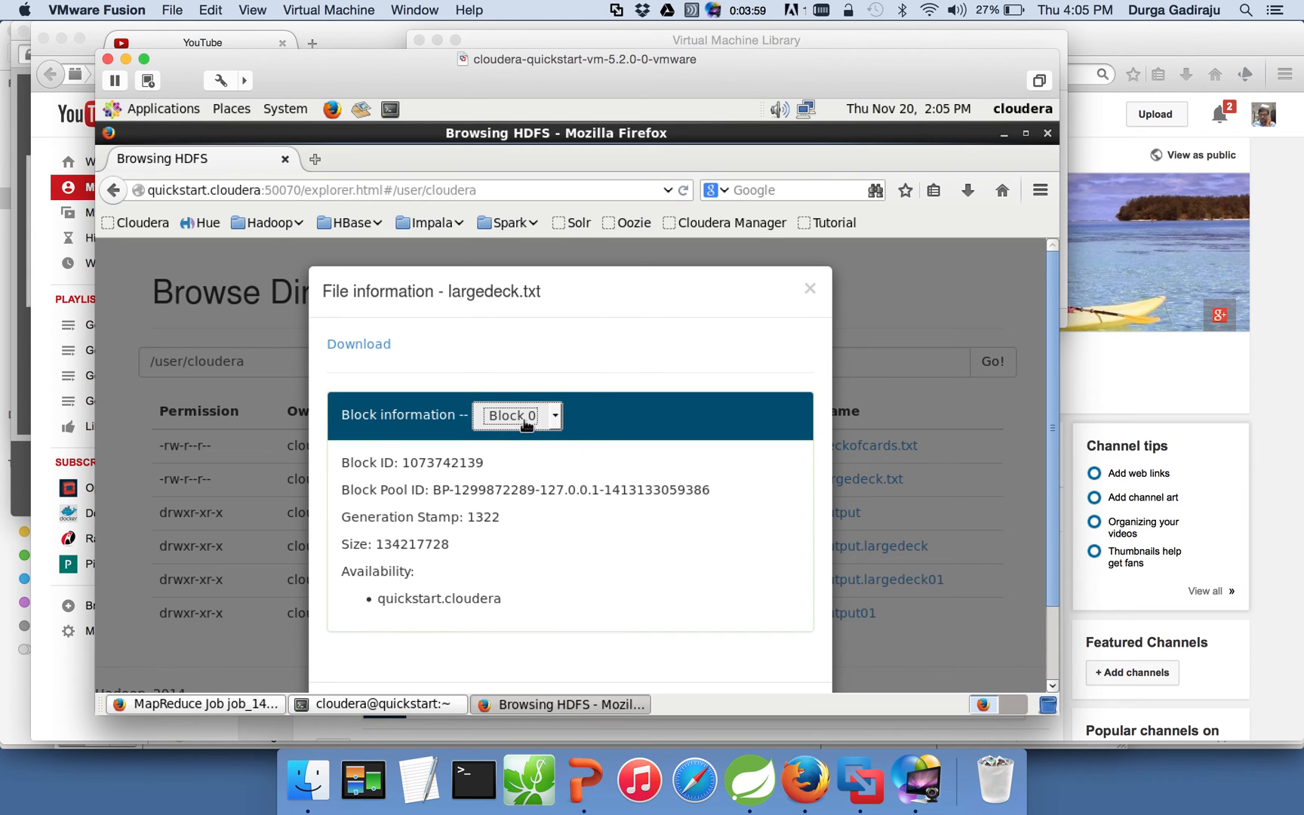
pyautogui.moveTo(440, 598)
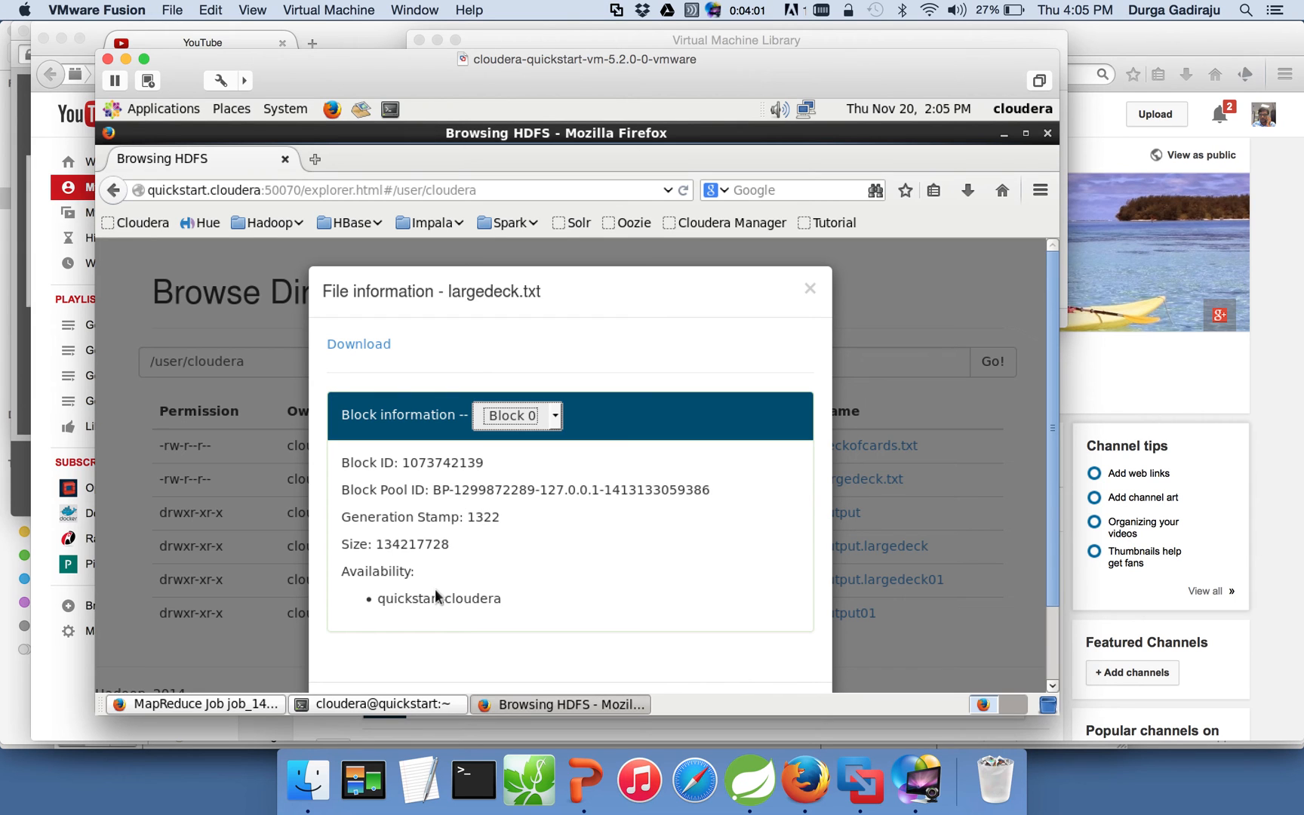
# - Return to the terminal's job counters, with data-local map tasks=6 in view
pyautogui.doubleClick(439, 597)
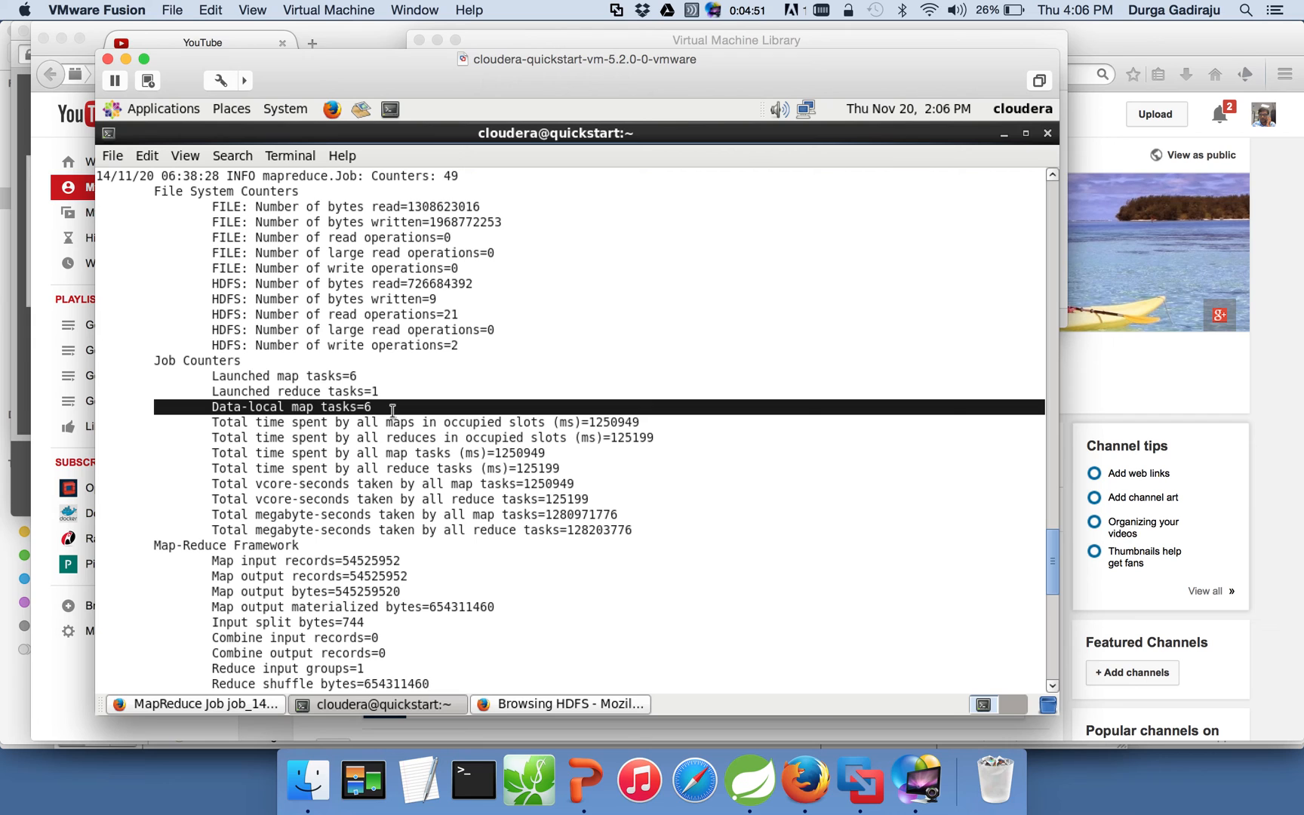
pyautogui.moveTo(427, 432)
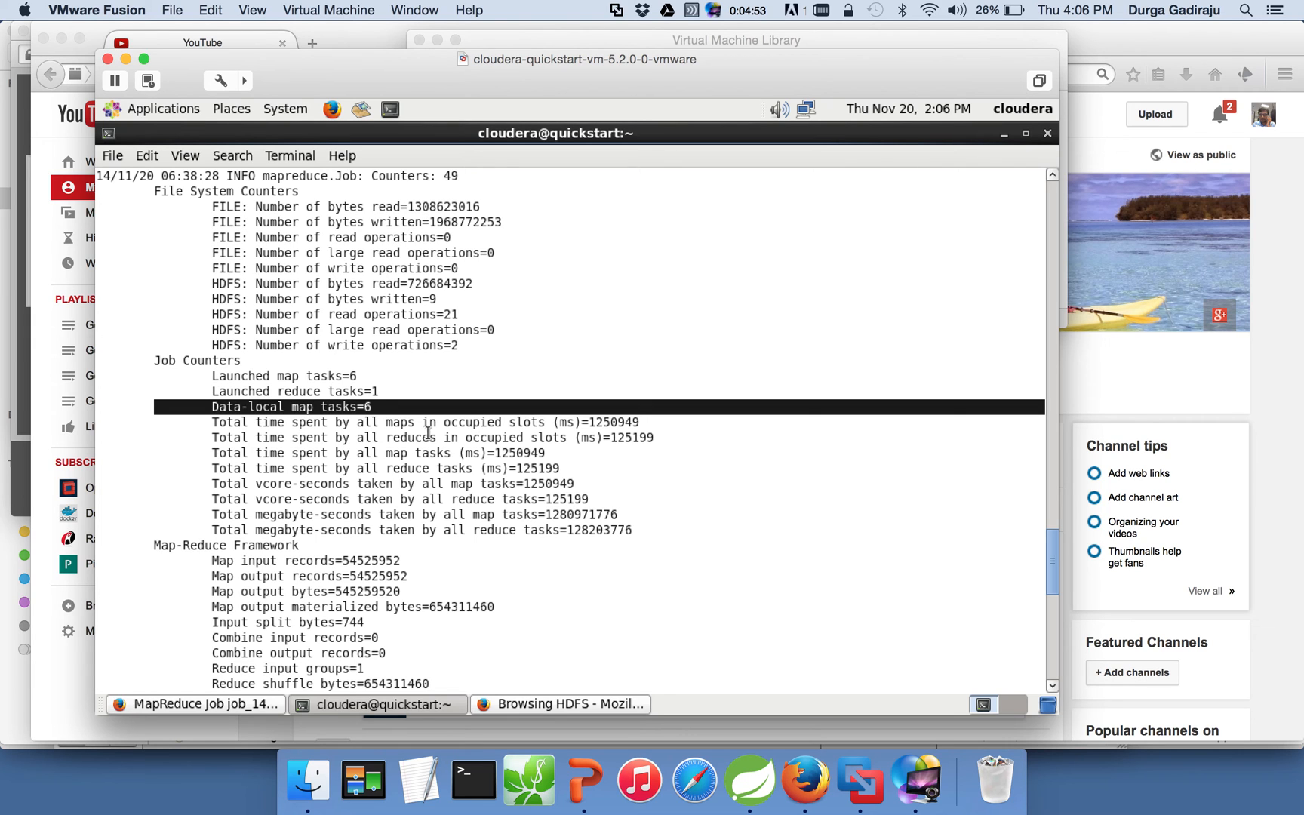
pyautogui.moveTo(342, 559)
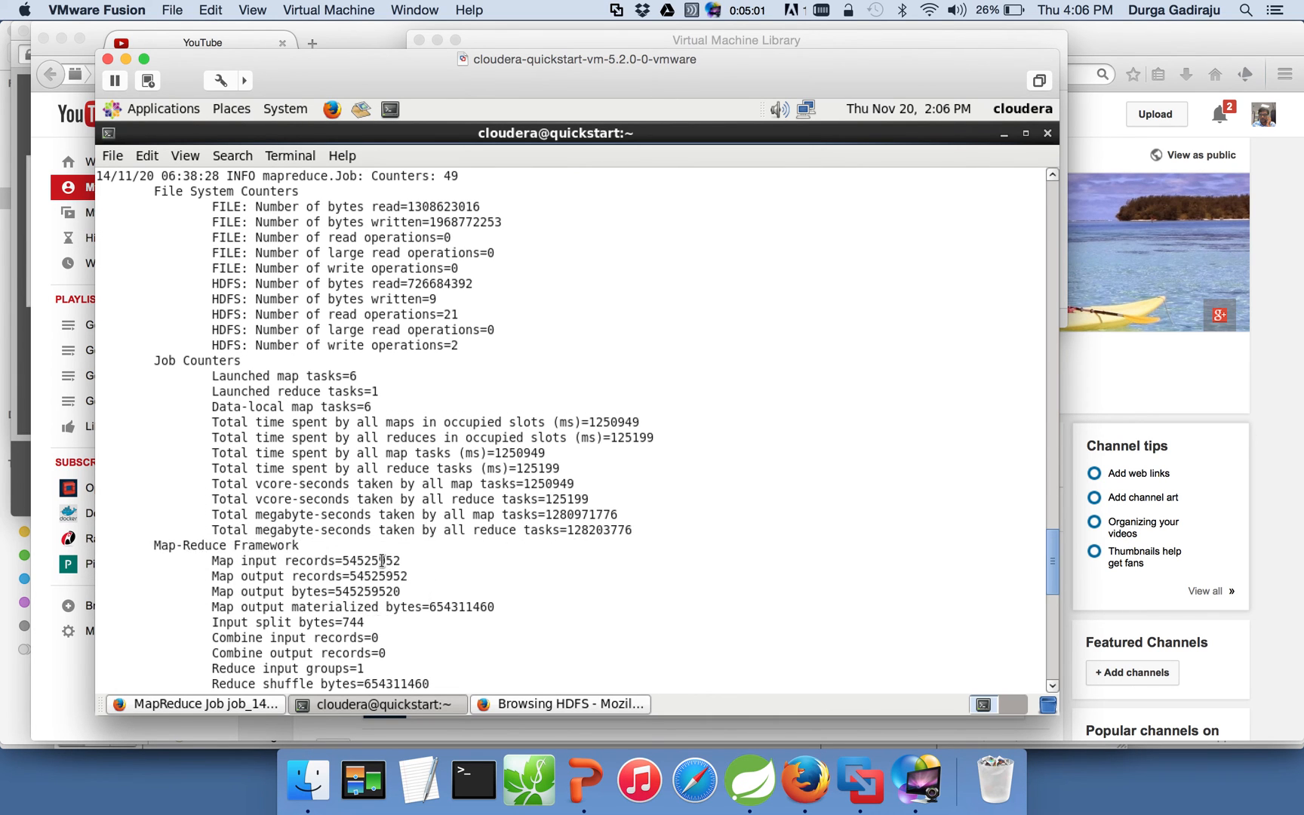
# - Highlight the Map input records value and scroll down to CPU time spent
pyautogui.doubleClick(341, 560)
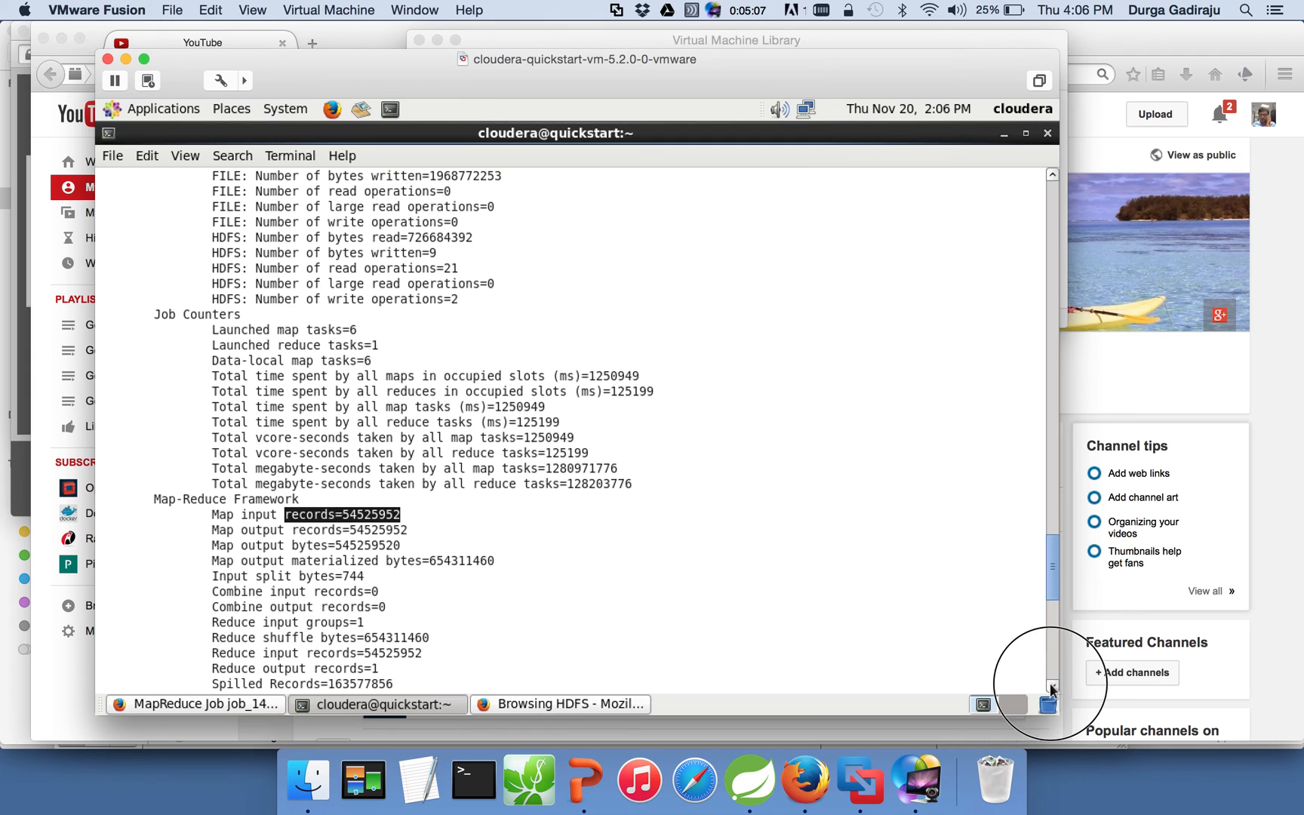
pyautogui.scroll(-3)
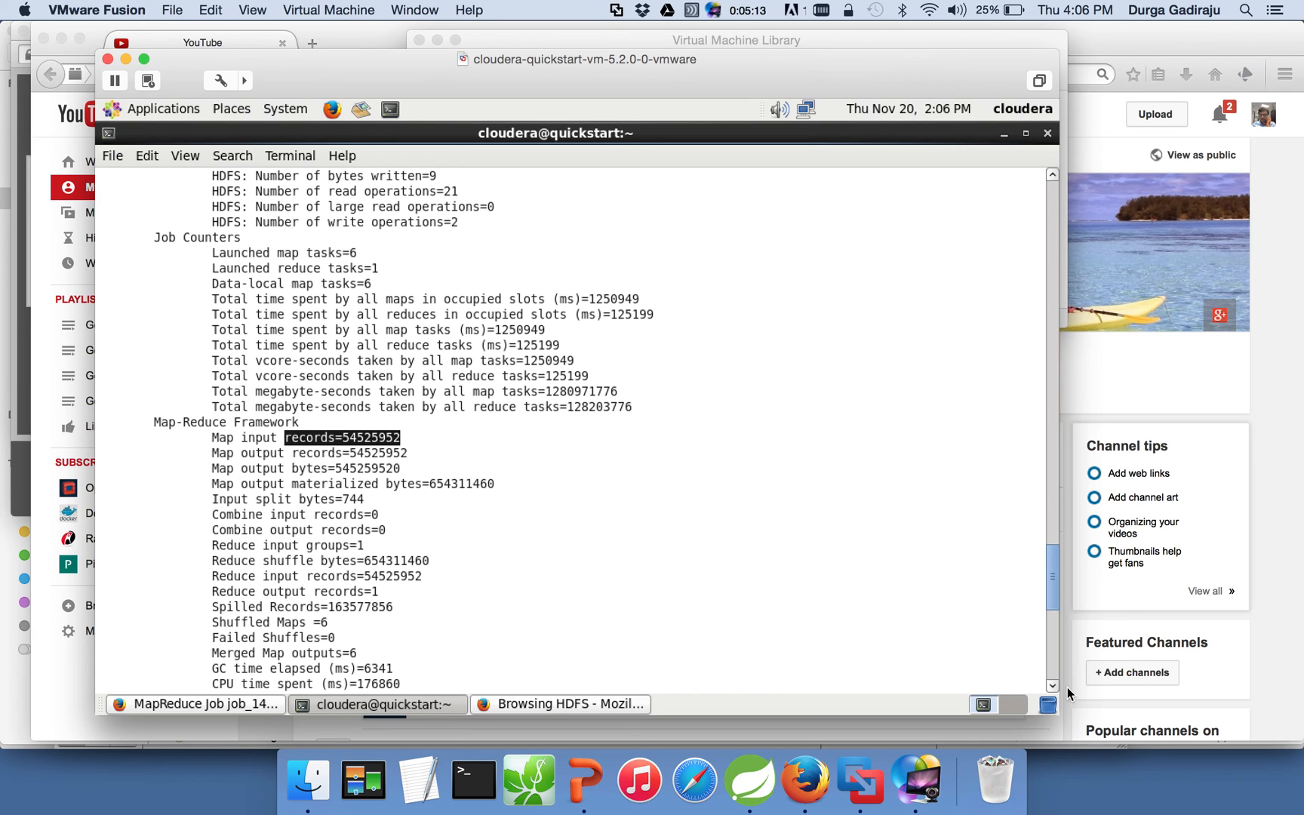
pyautogui.moveTo(1069, 695)
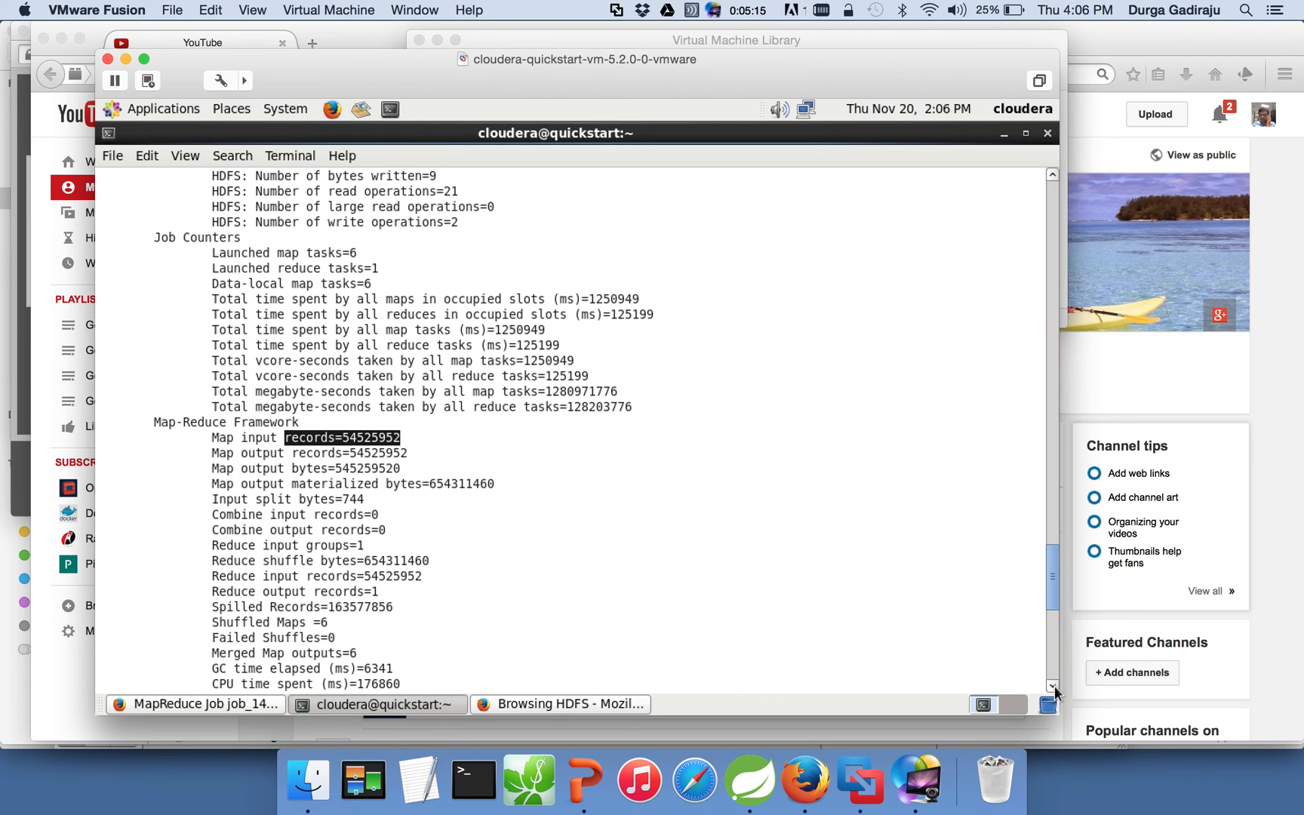
pyautogui.scroll(-3)
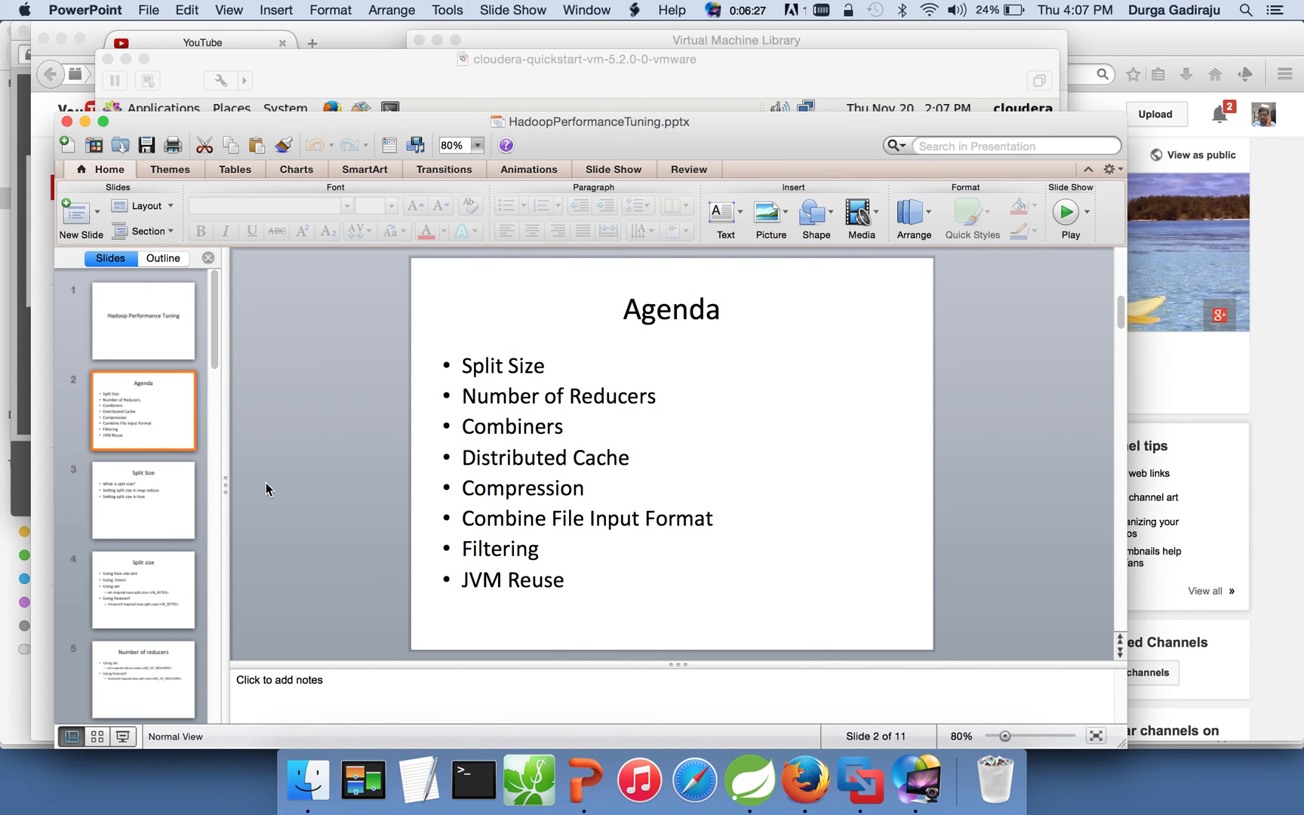
pyautogui.moveTo(179, 456)
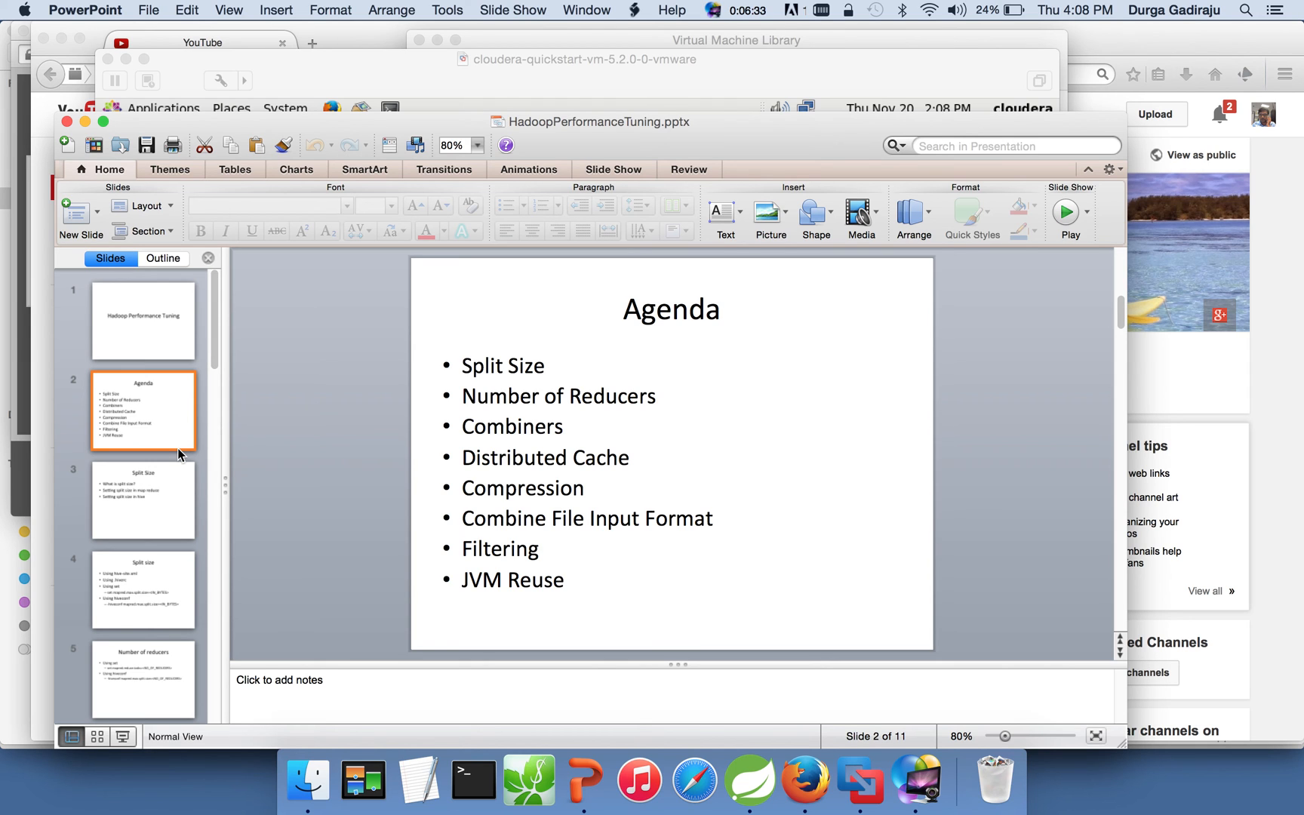
pyautogui.moveTo(258, 416)
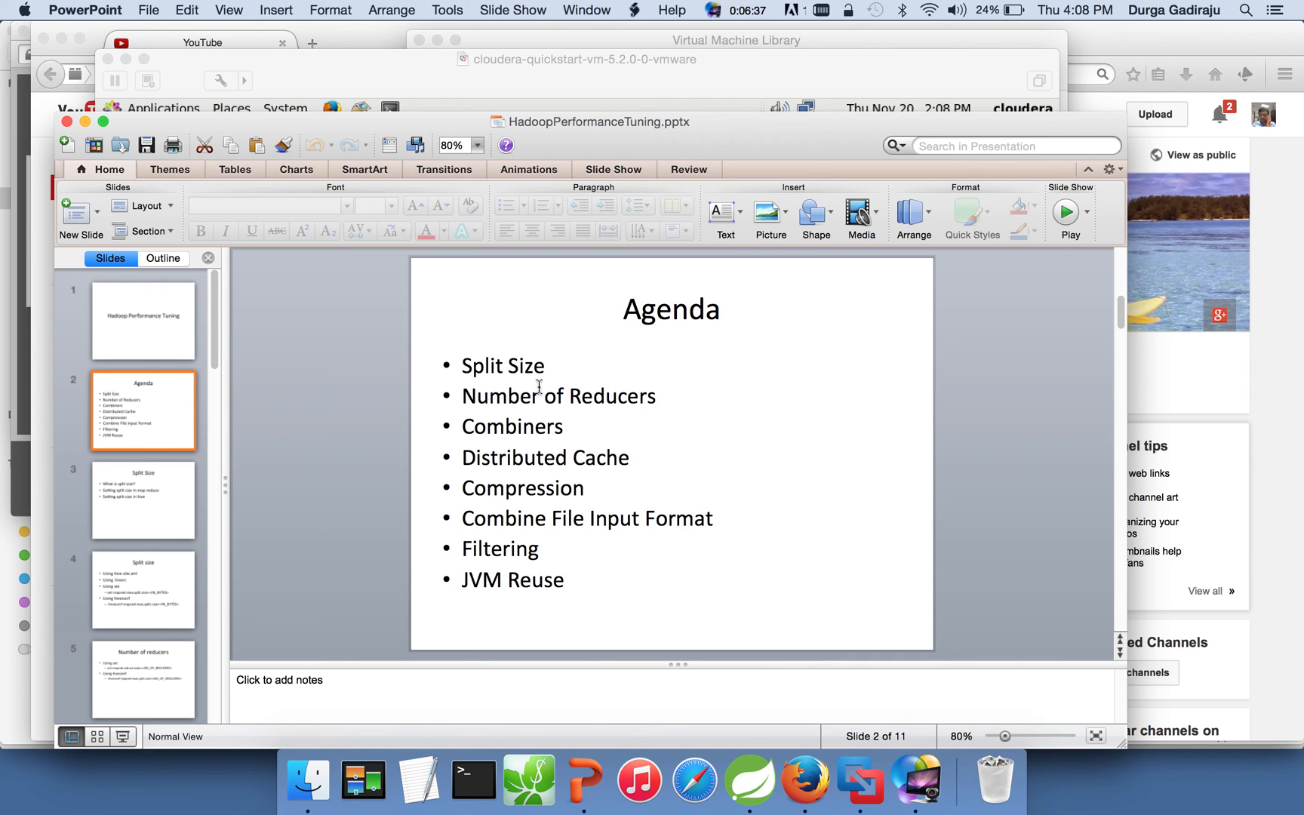
pyautogui.moveTo(524, 572)
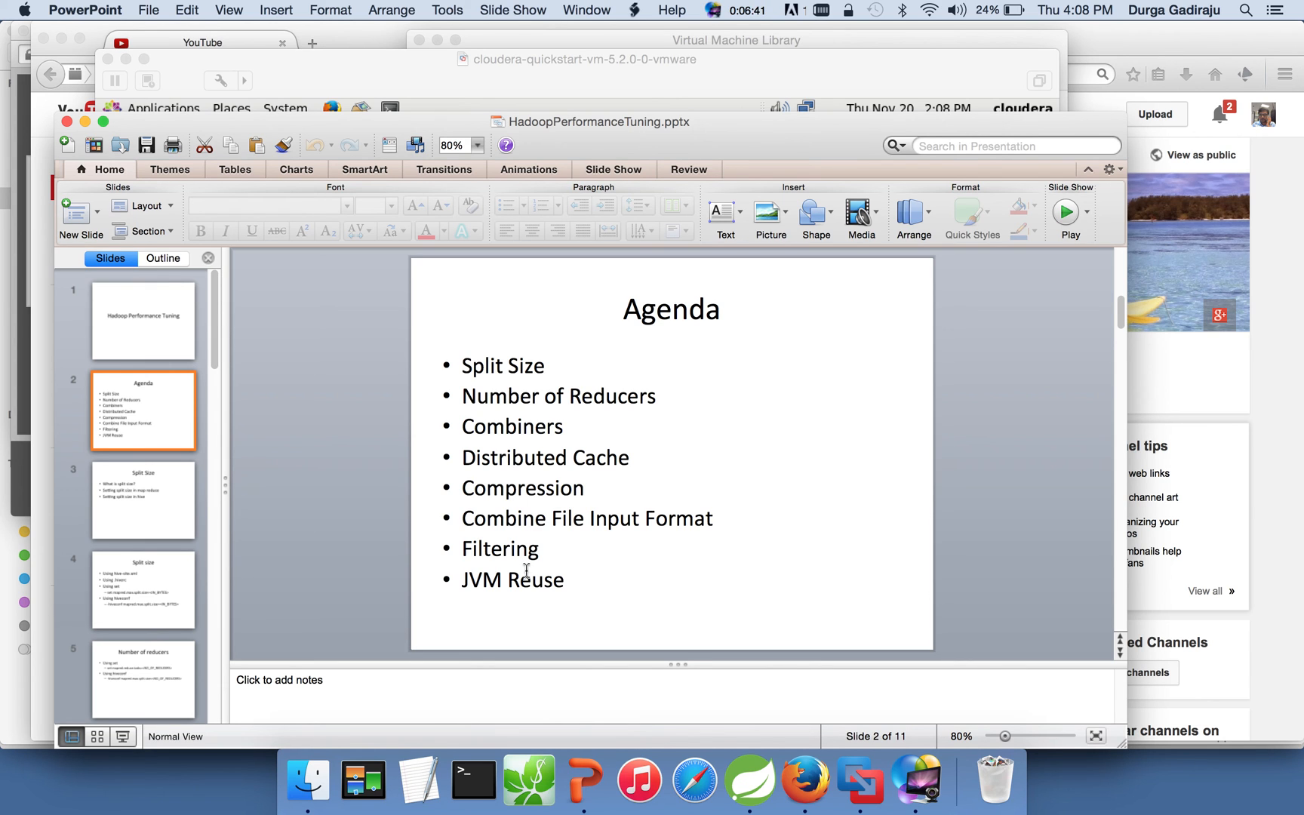
pyautogui.moveTo(593, 434)
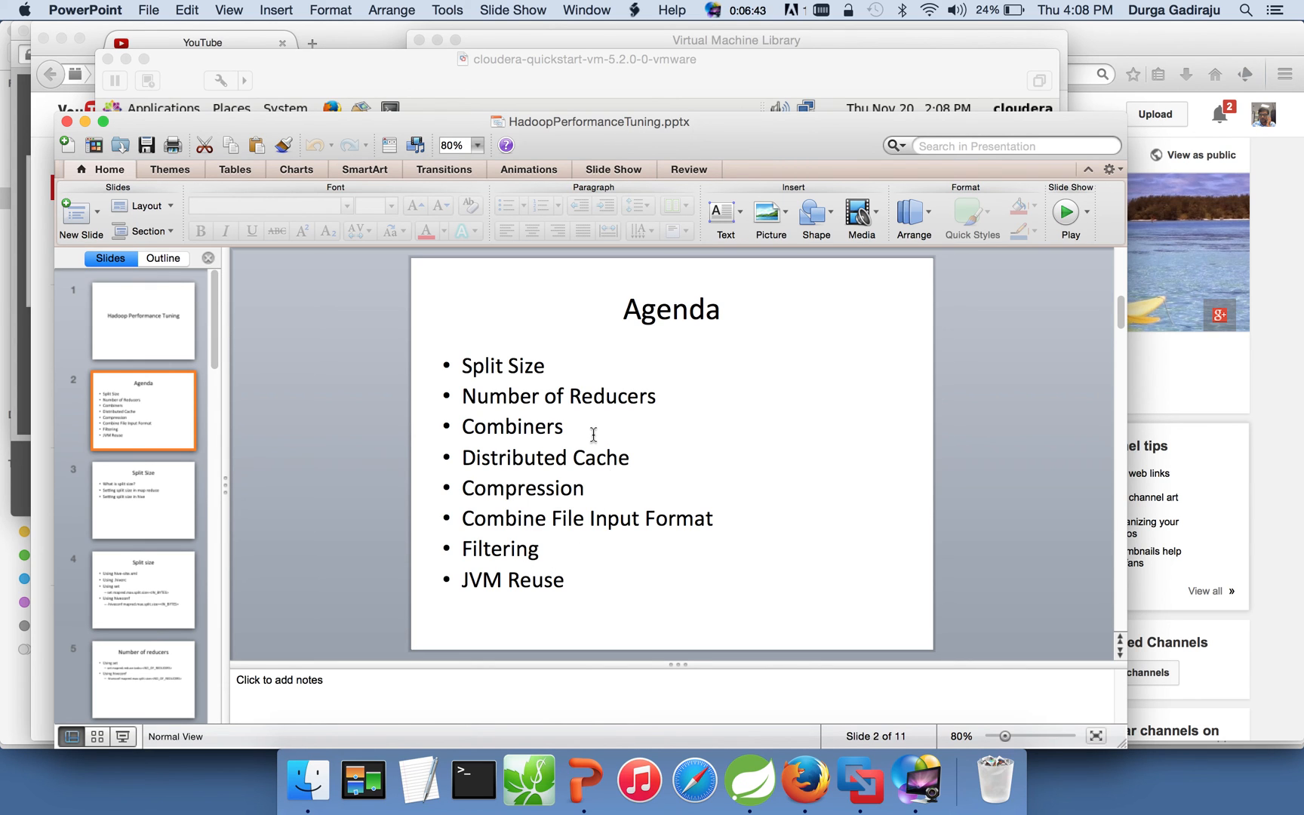
pyautogui.moveTo(585, 579)
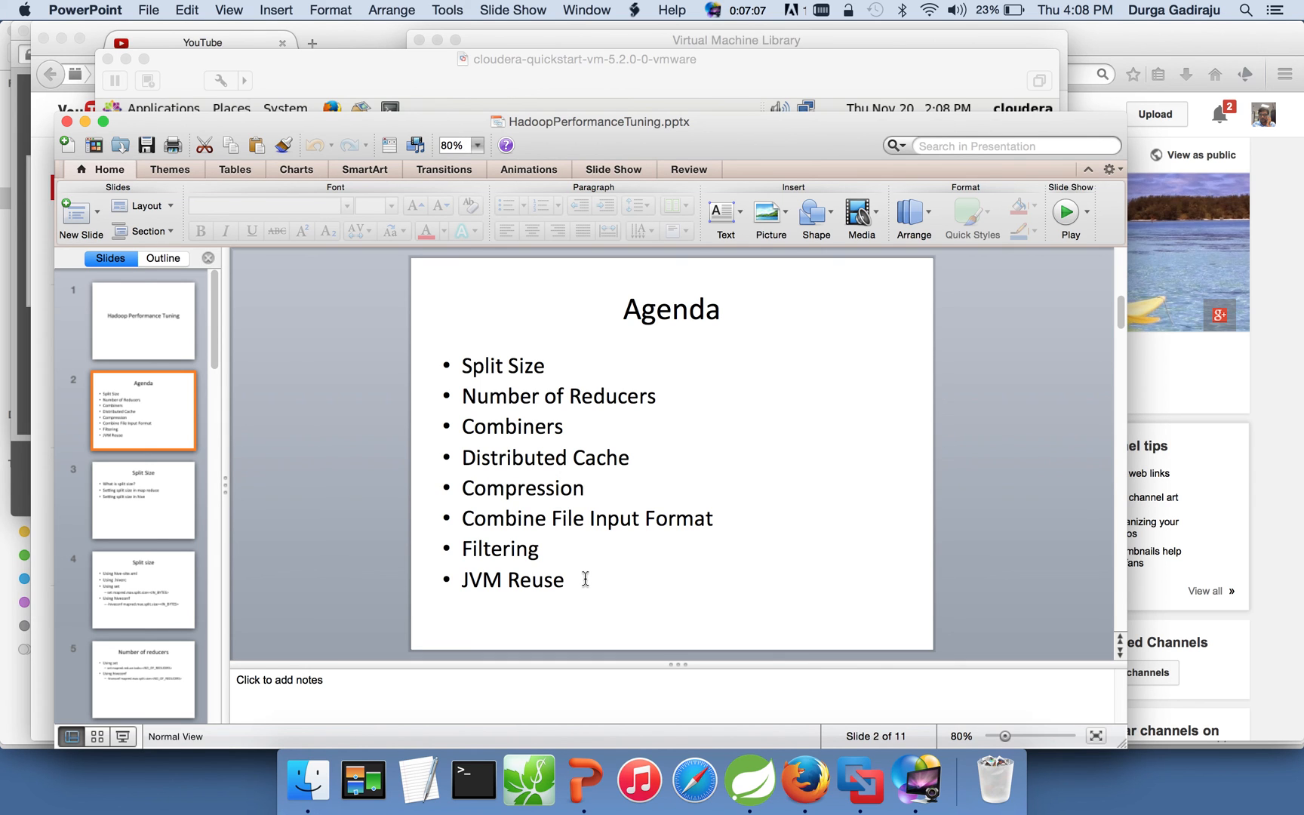
# - Start the full-screen slide show from the Agenda slide
pyautogui.click(121, 736)
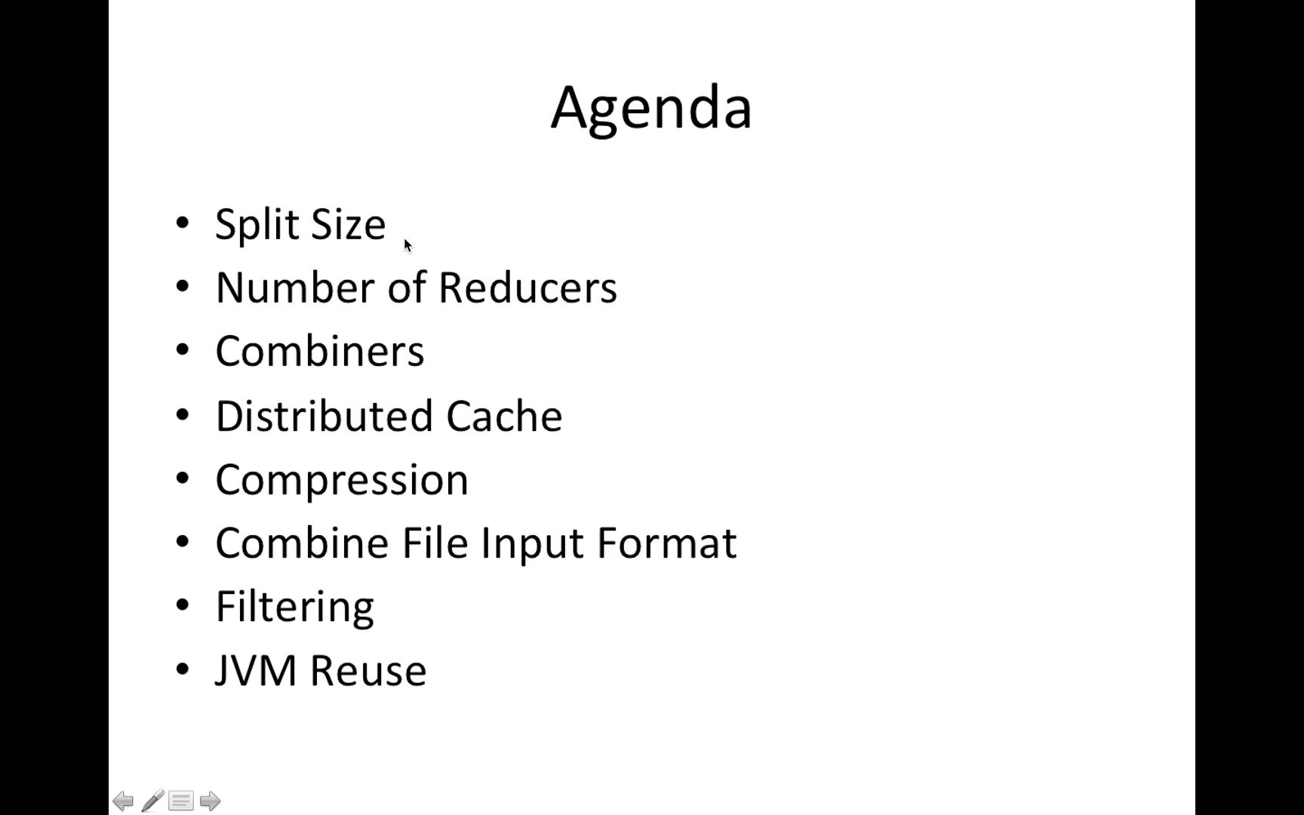
pyautogui.moveTo(468, 284)
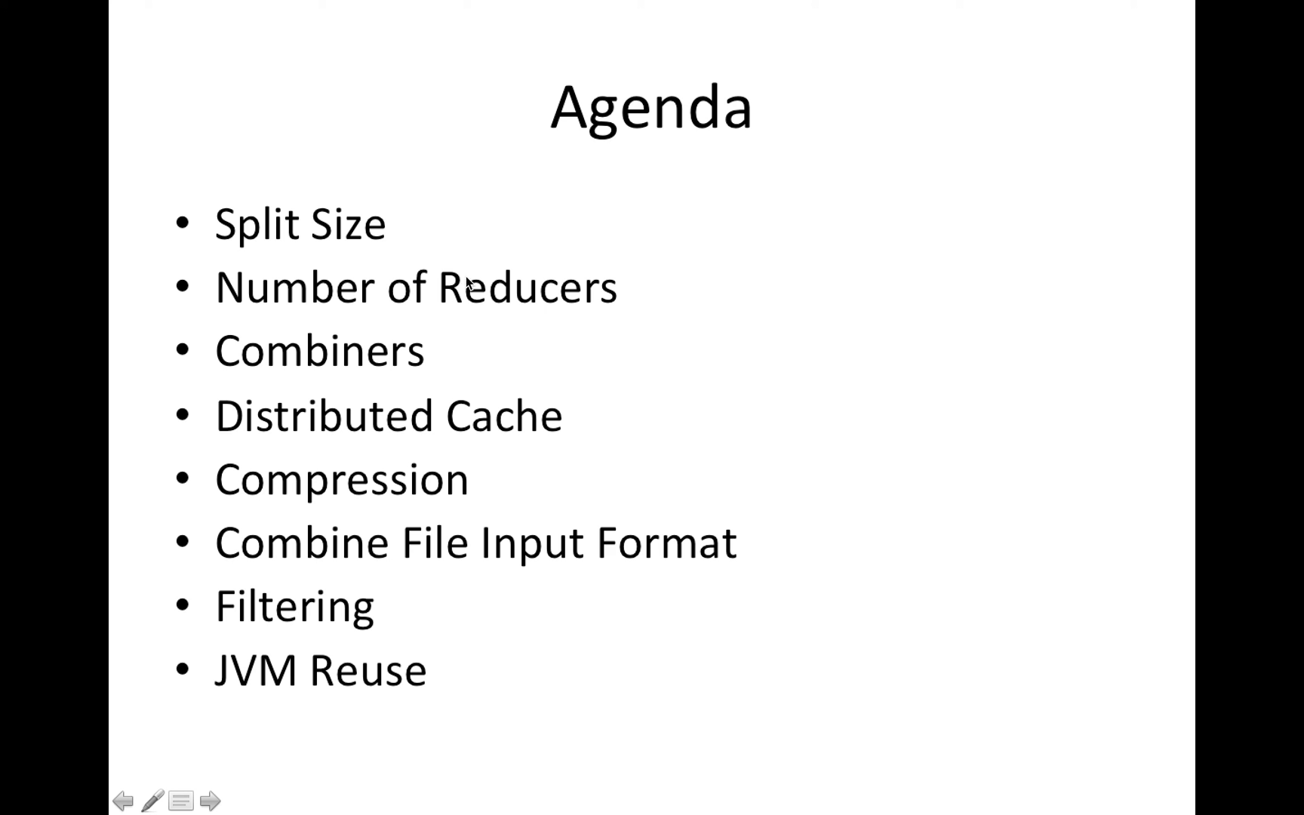
pyautogui.moveTo(537, 442)
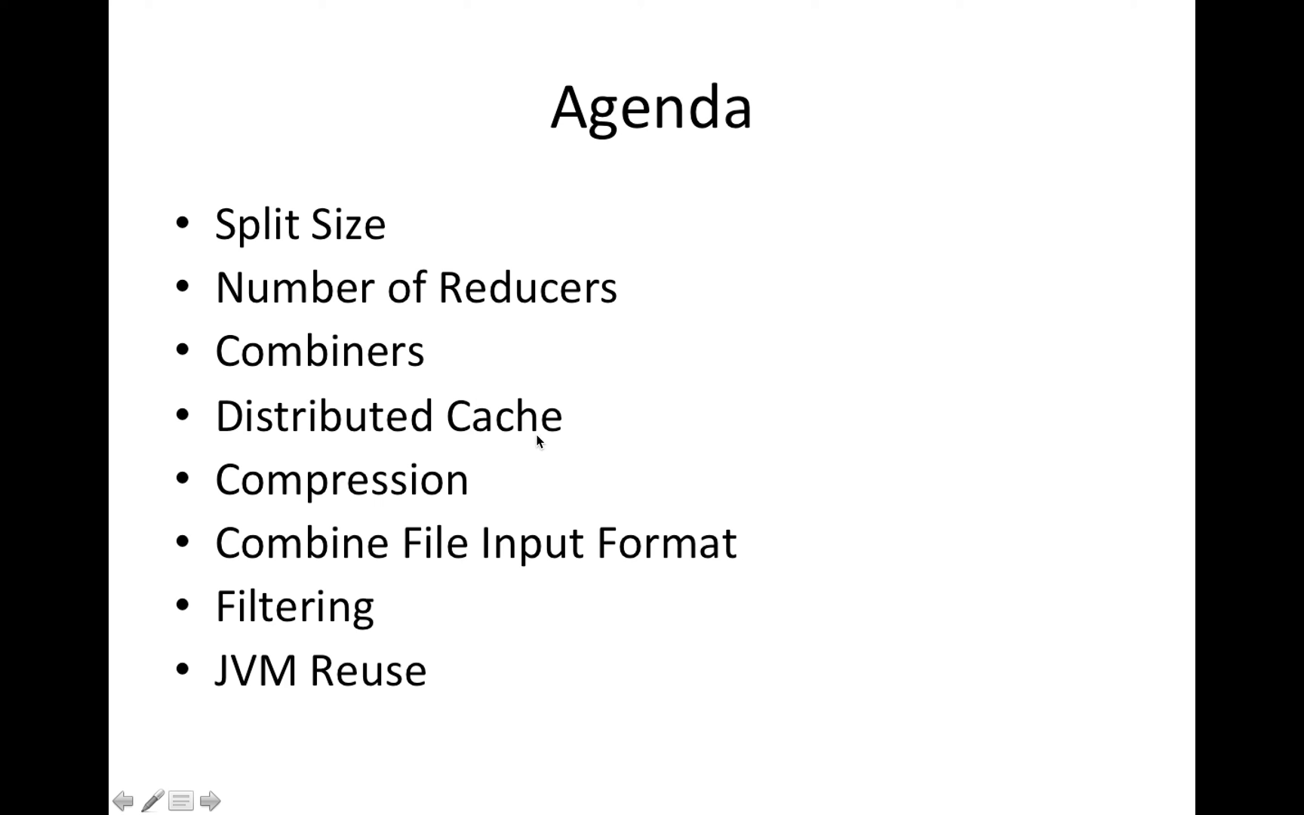